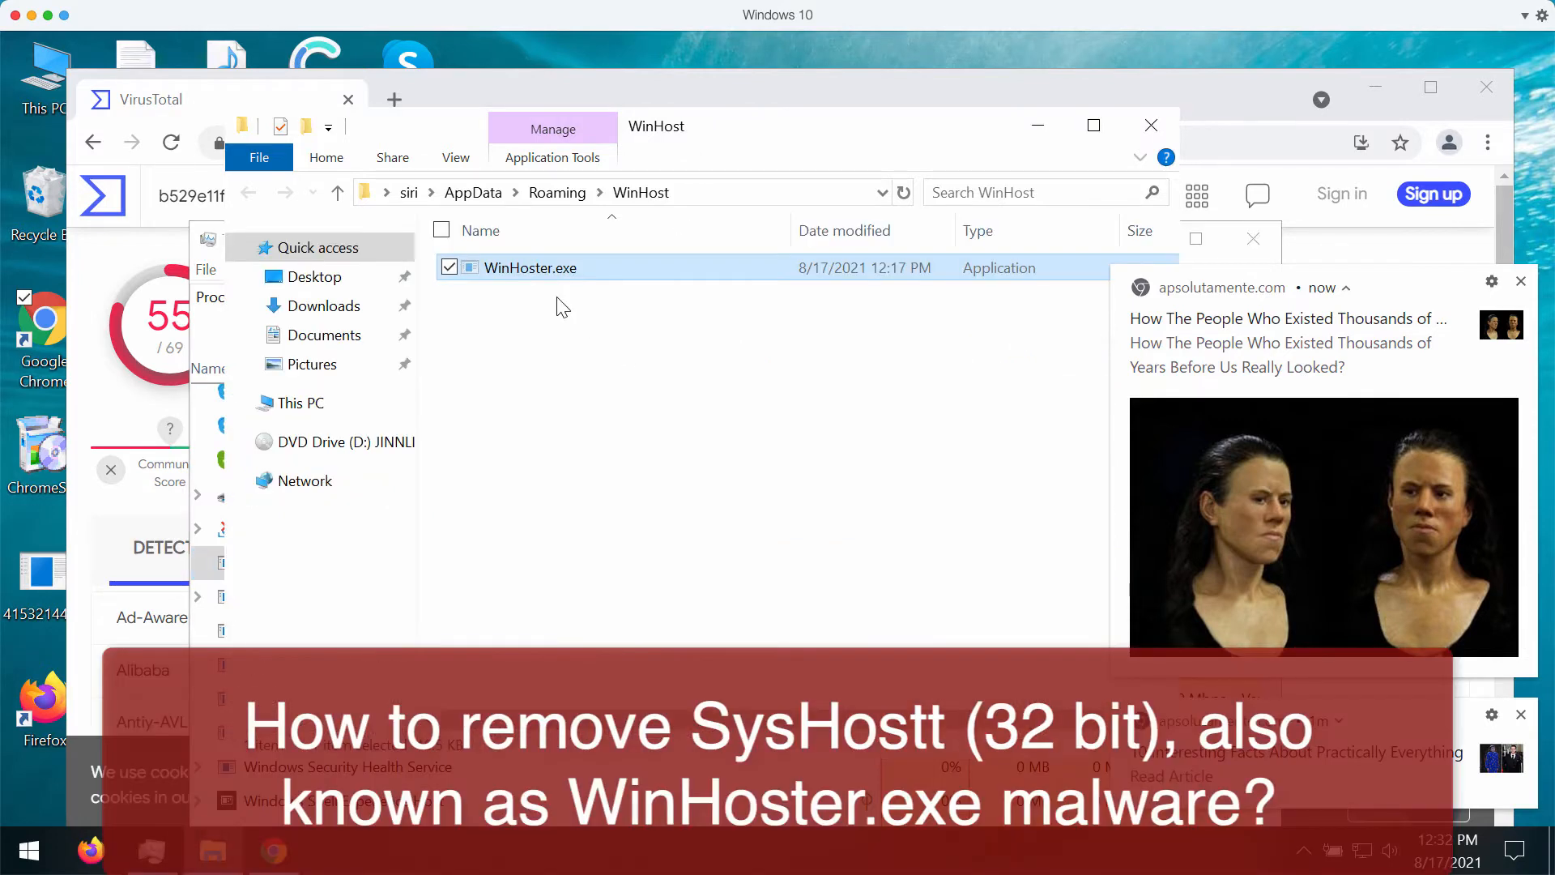
mouse_move(530, 269)
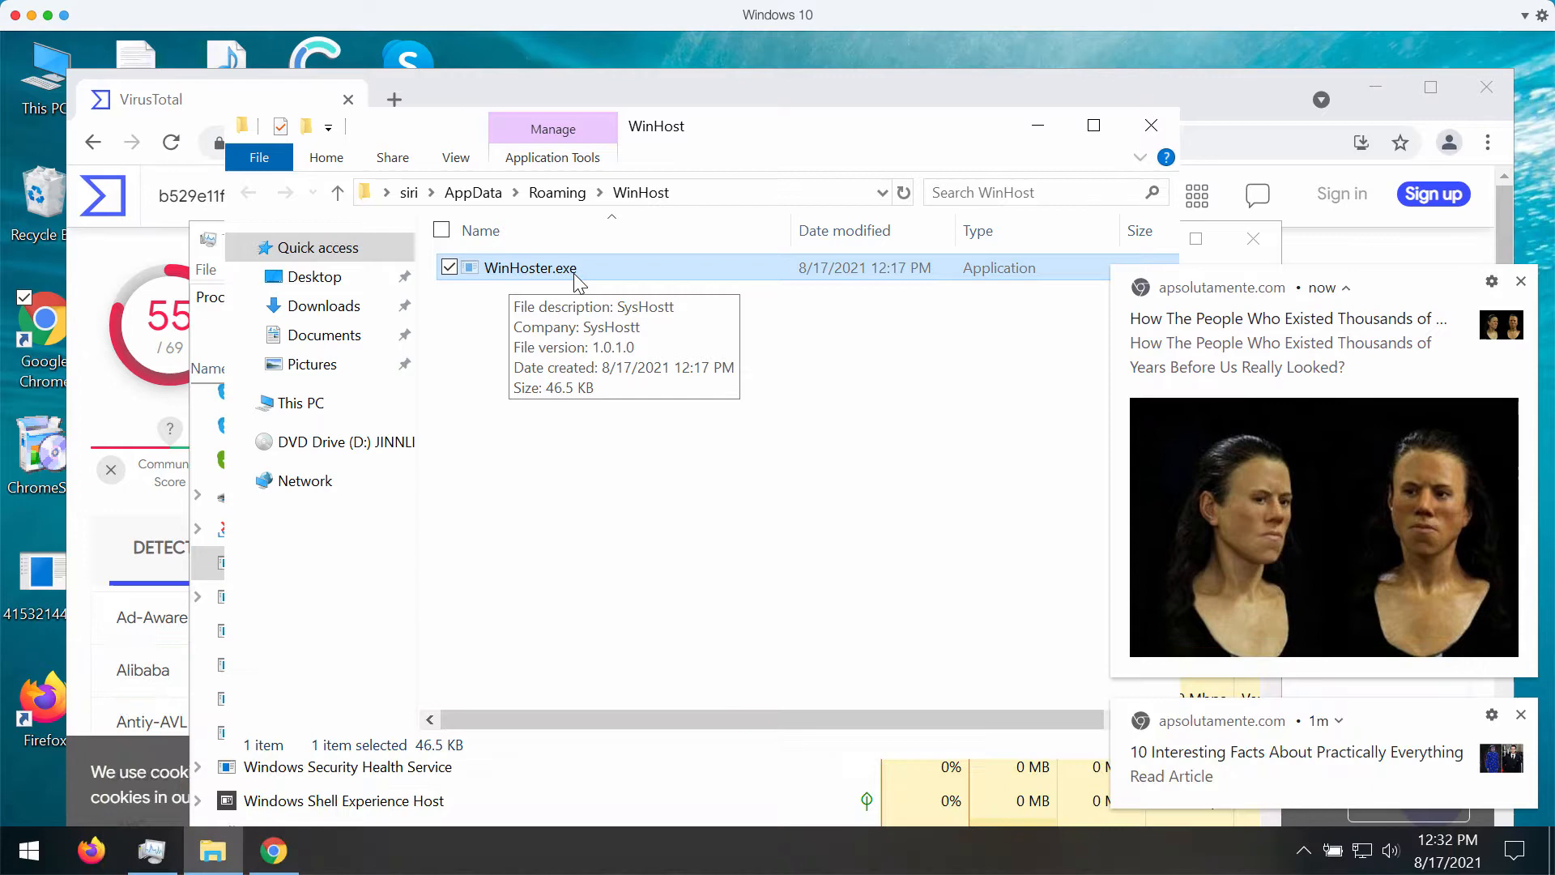
mouse_move(442, 238)
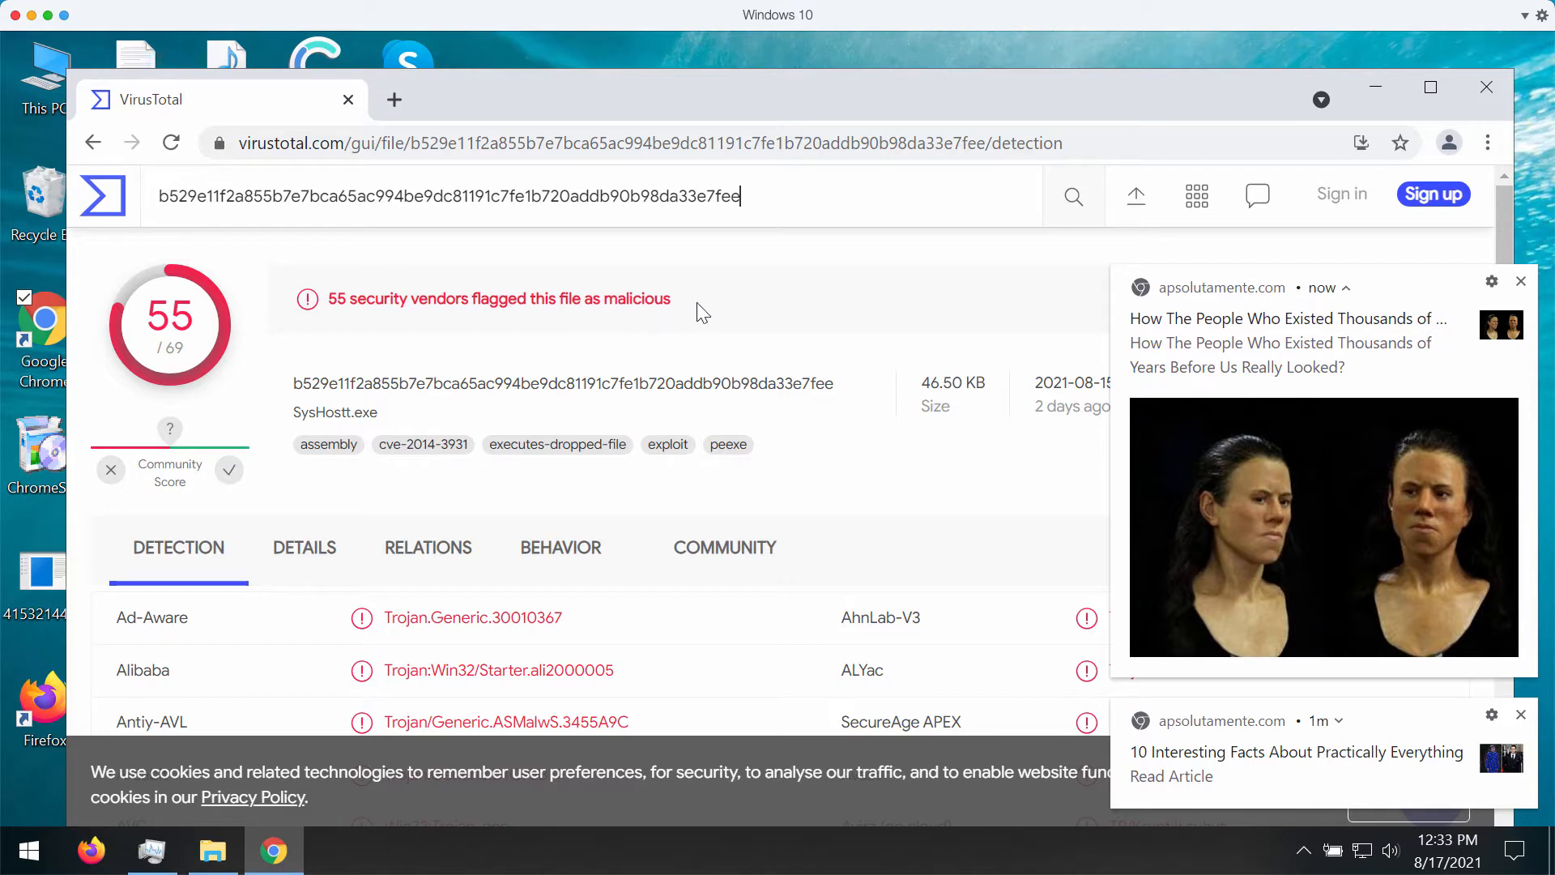
Open the file location of the SysHostt (32 bit) process, revealing WinHoster.exe
scroll(down, 3)
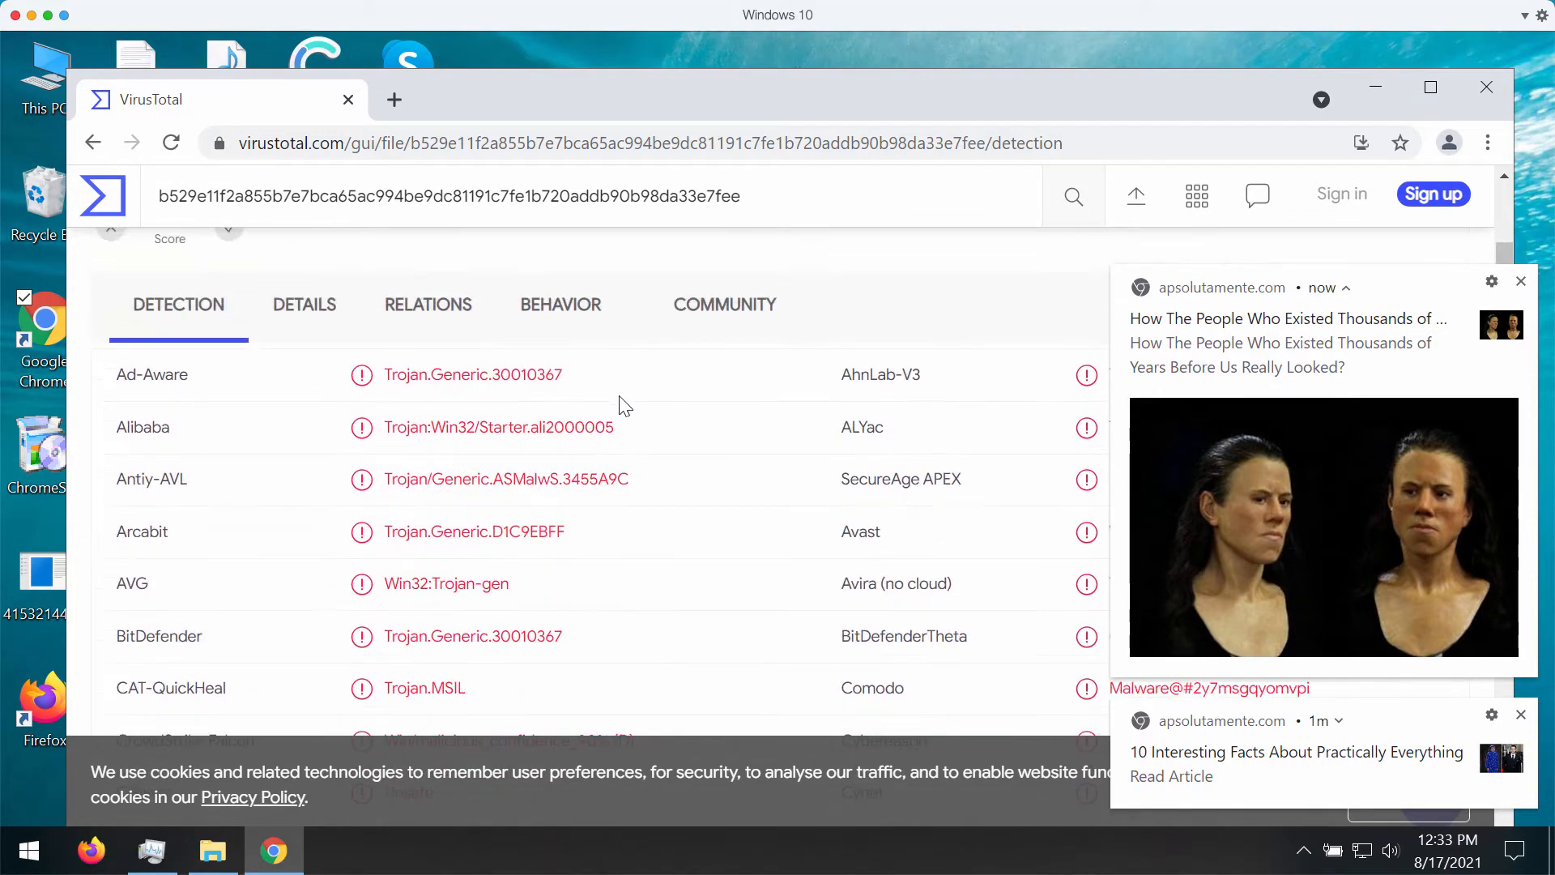
scroll(down, 3)
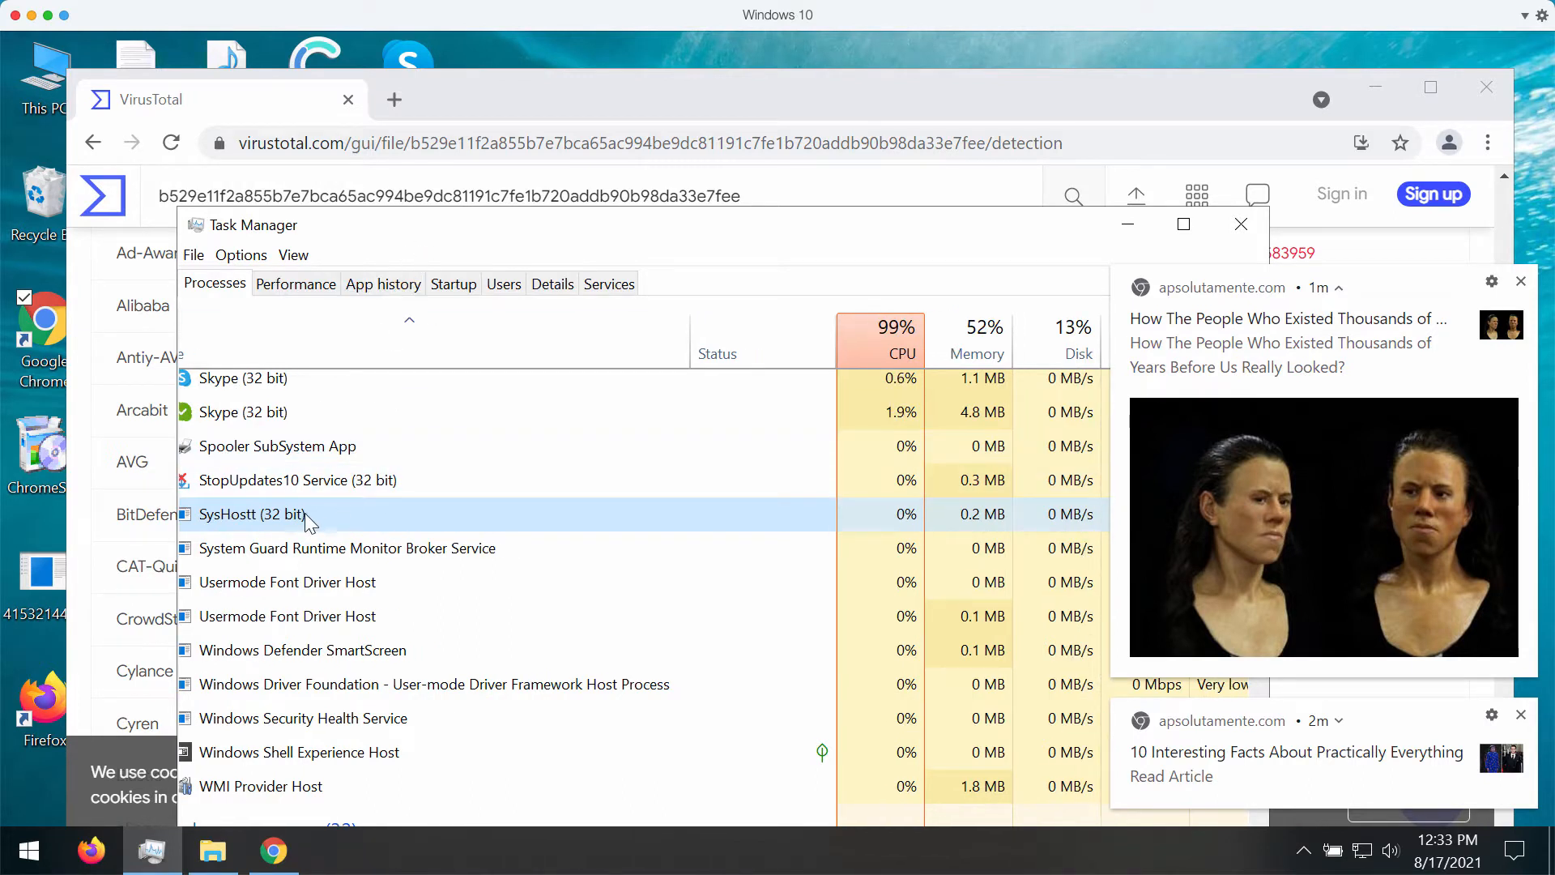
right_click(252, 513)
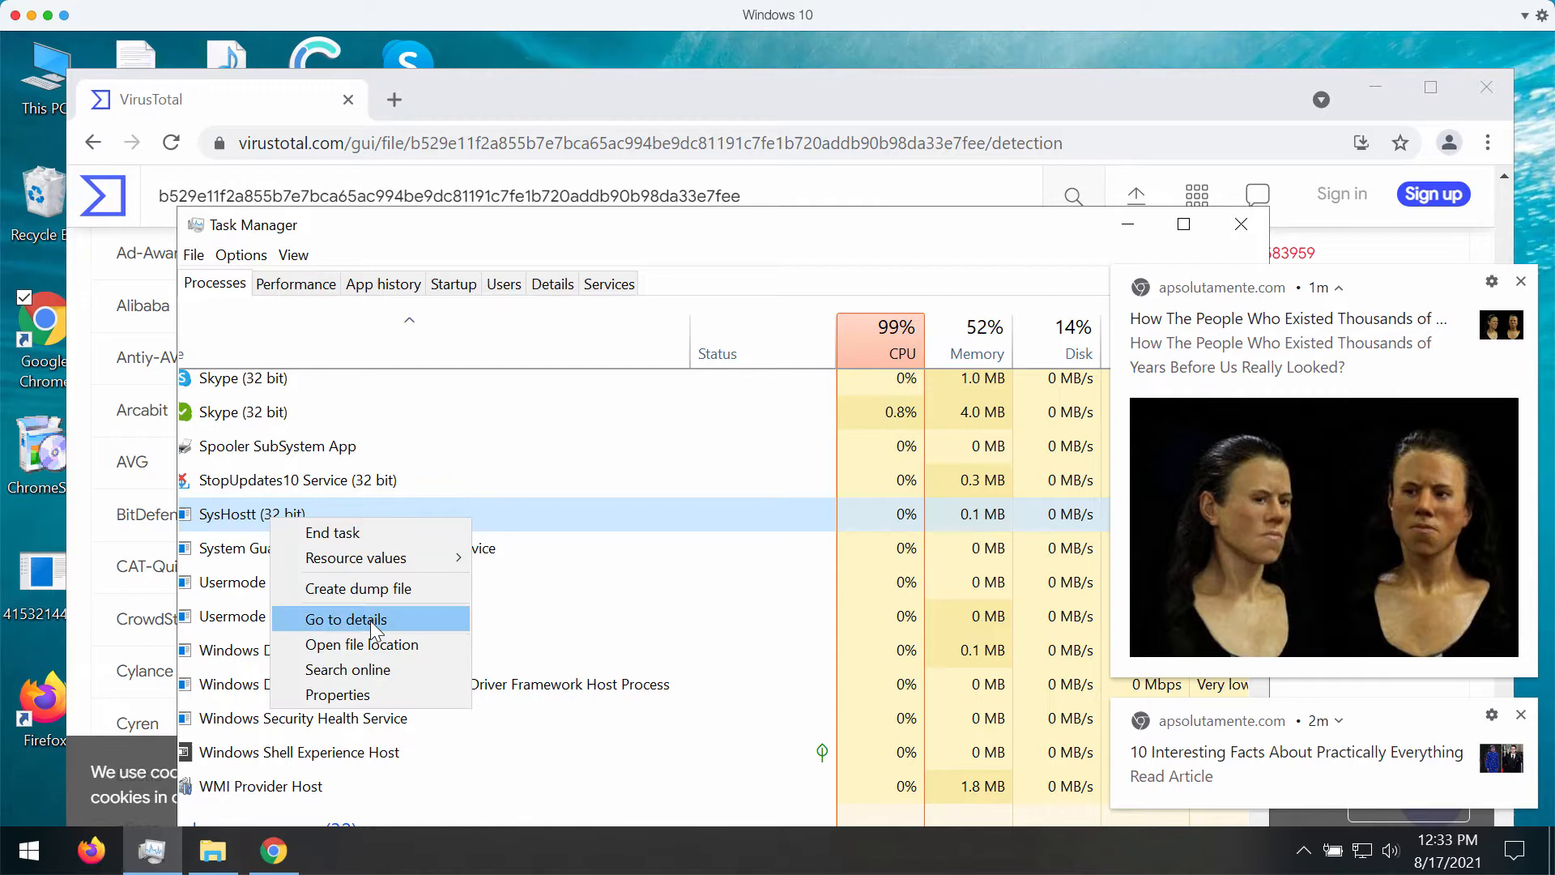
click(362, 644)
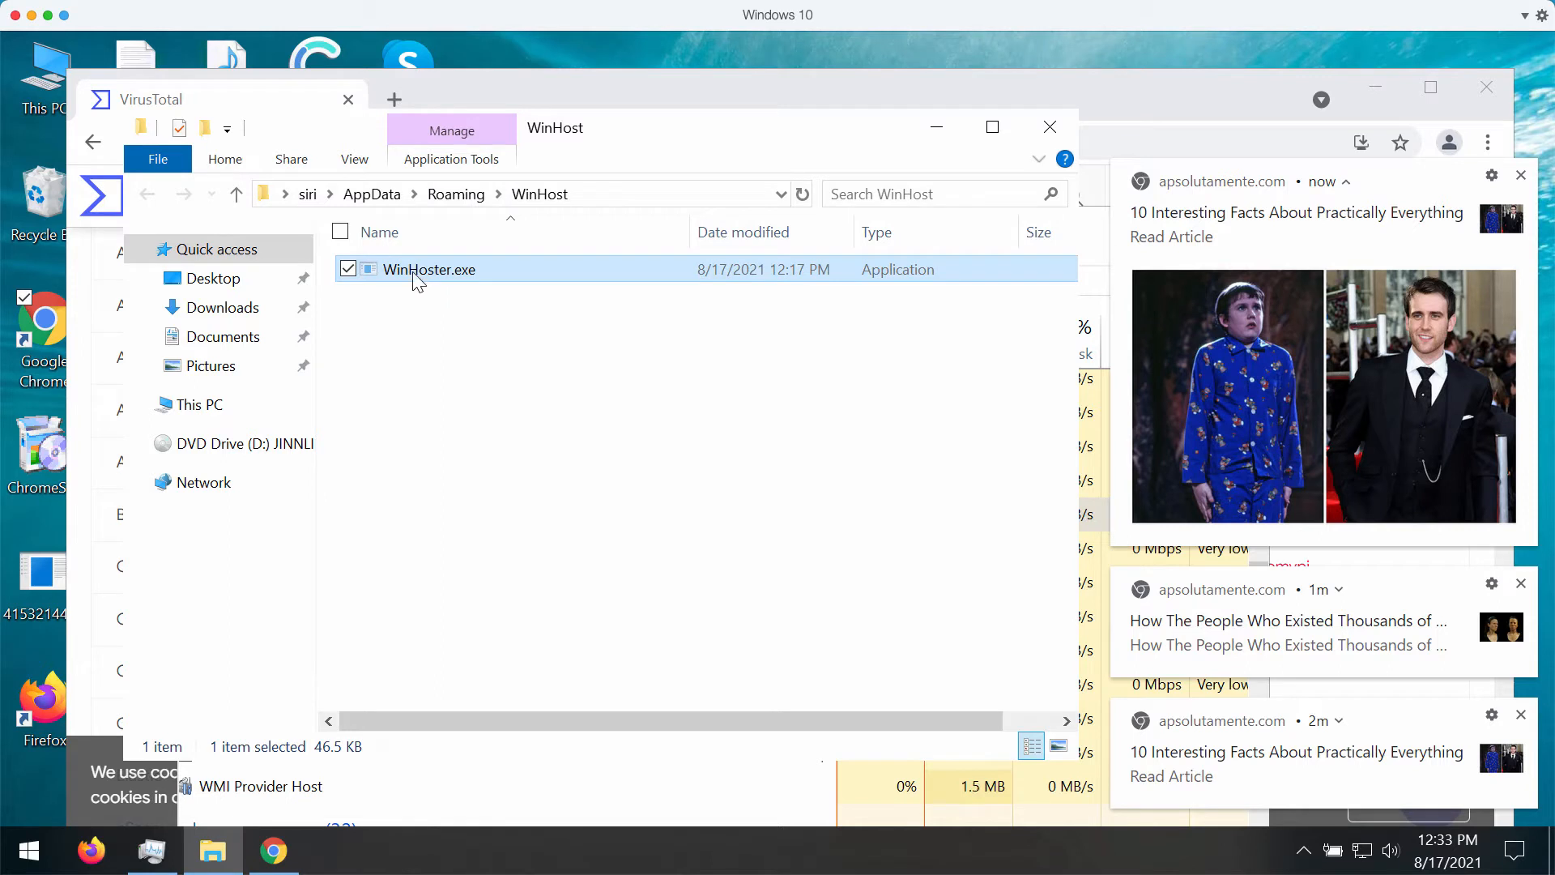
mouse_move(447, 287)
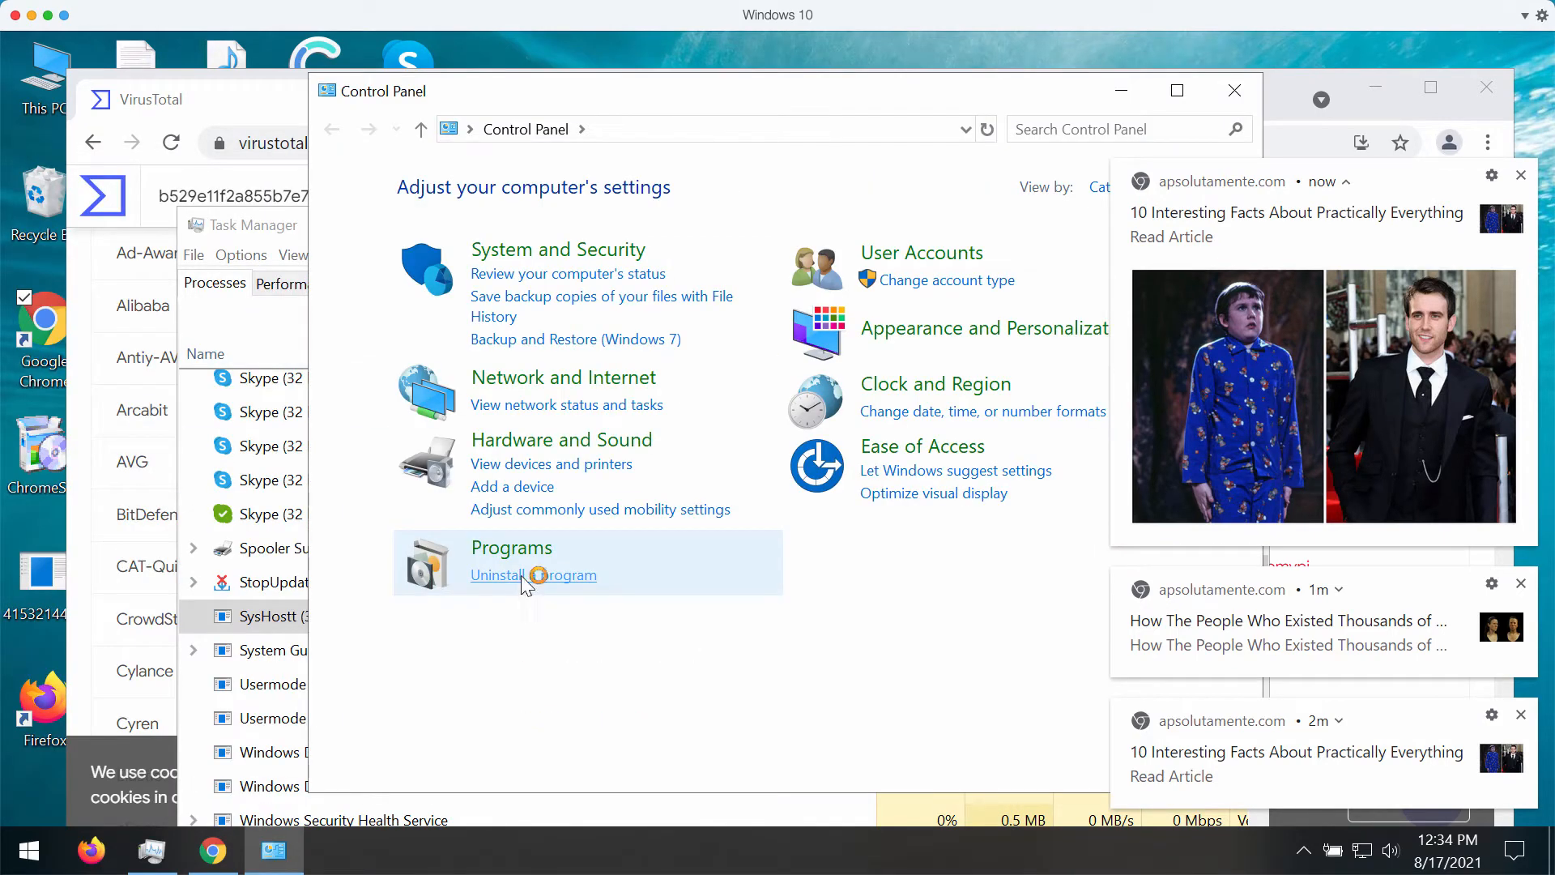
Uninstall GameBox 7.0.0 from the installed programs list
click(533, 576)
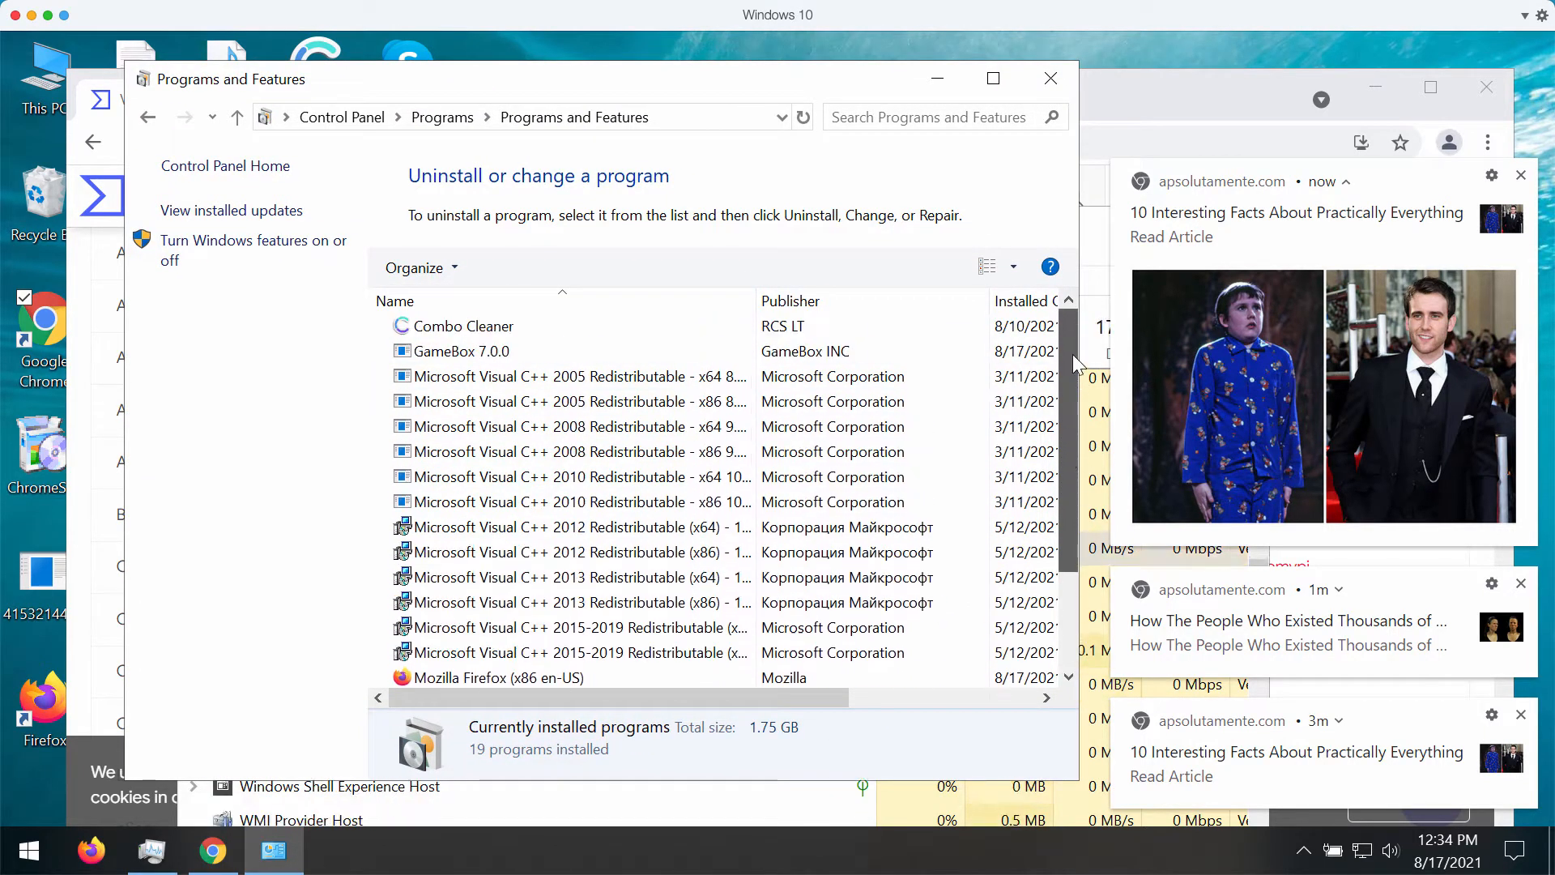
click(459, 351)
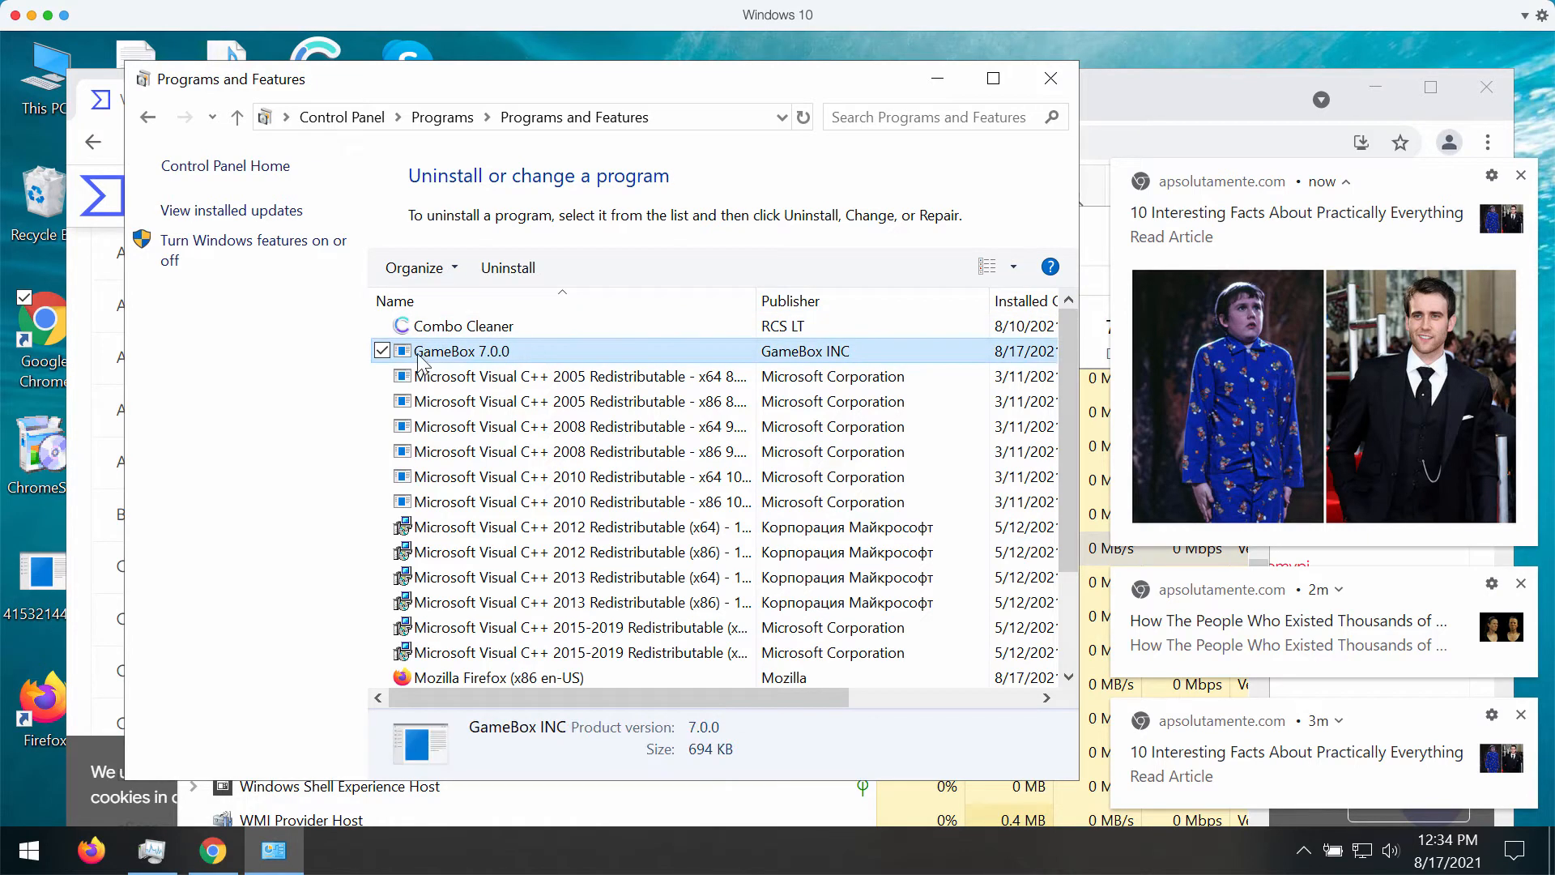
right_click(461, 351)
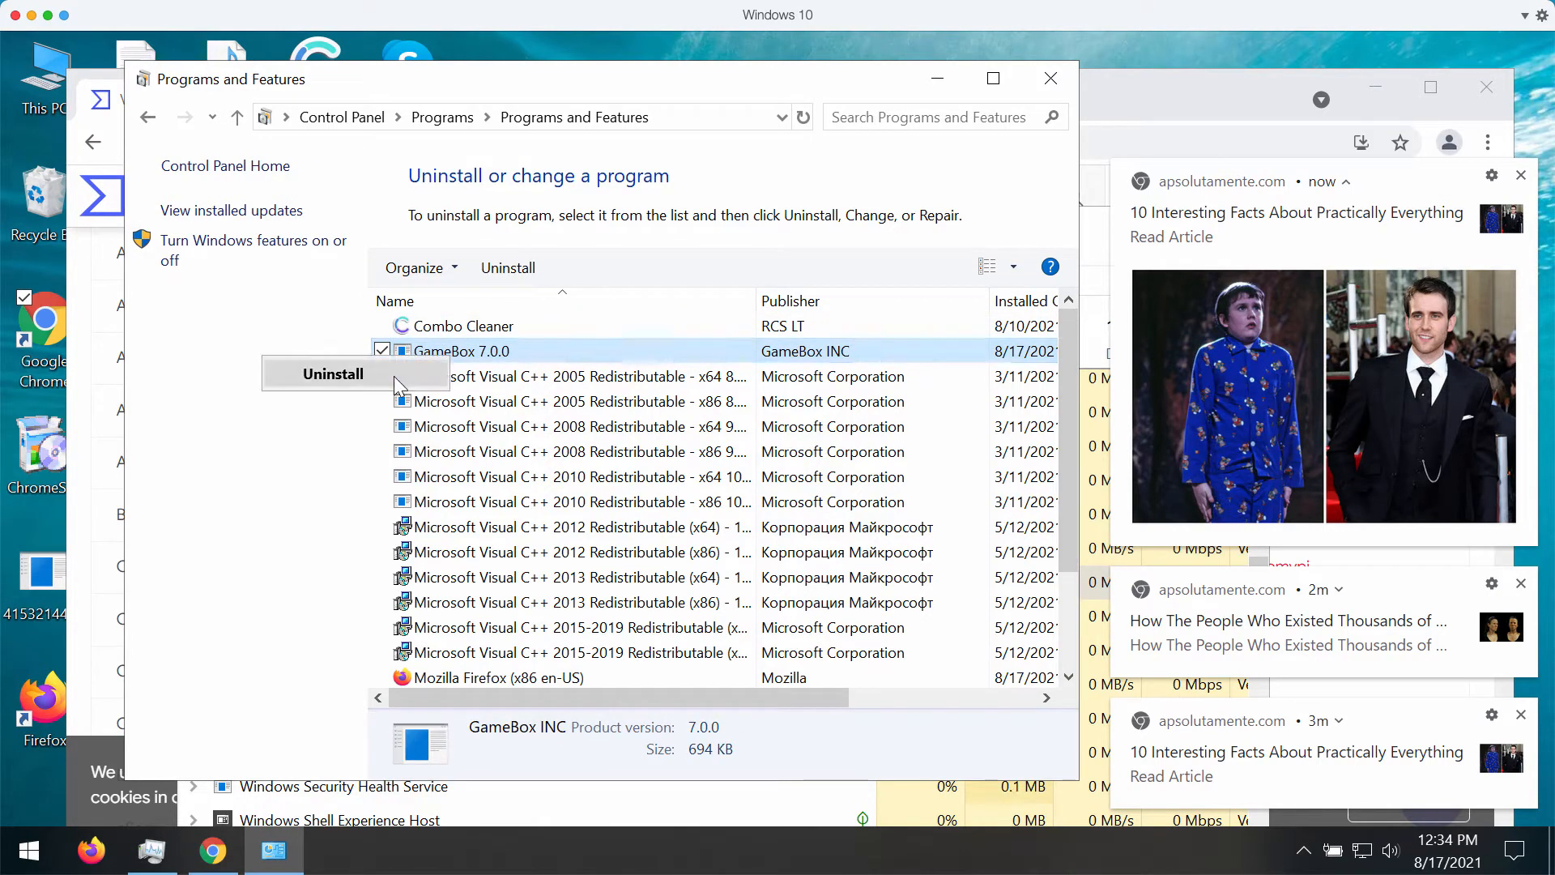
click(333, 373)
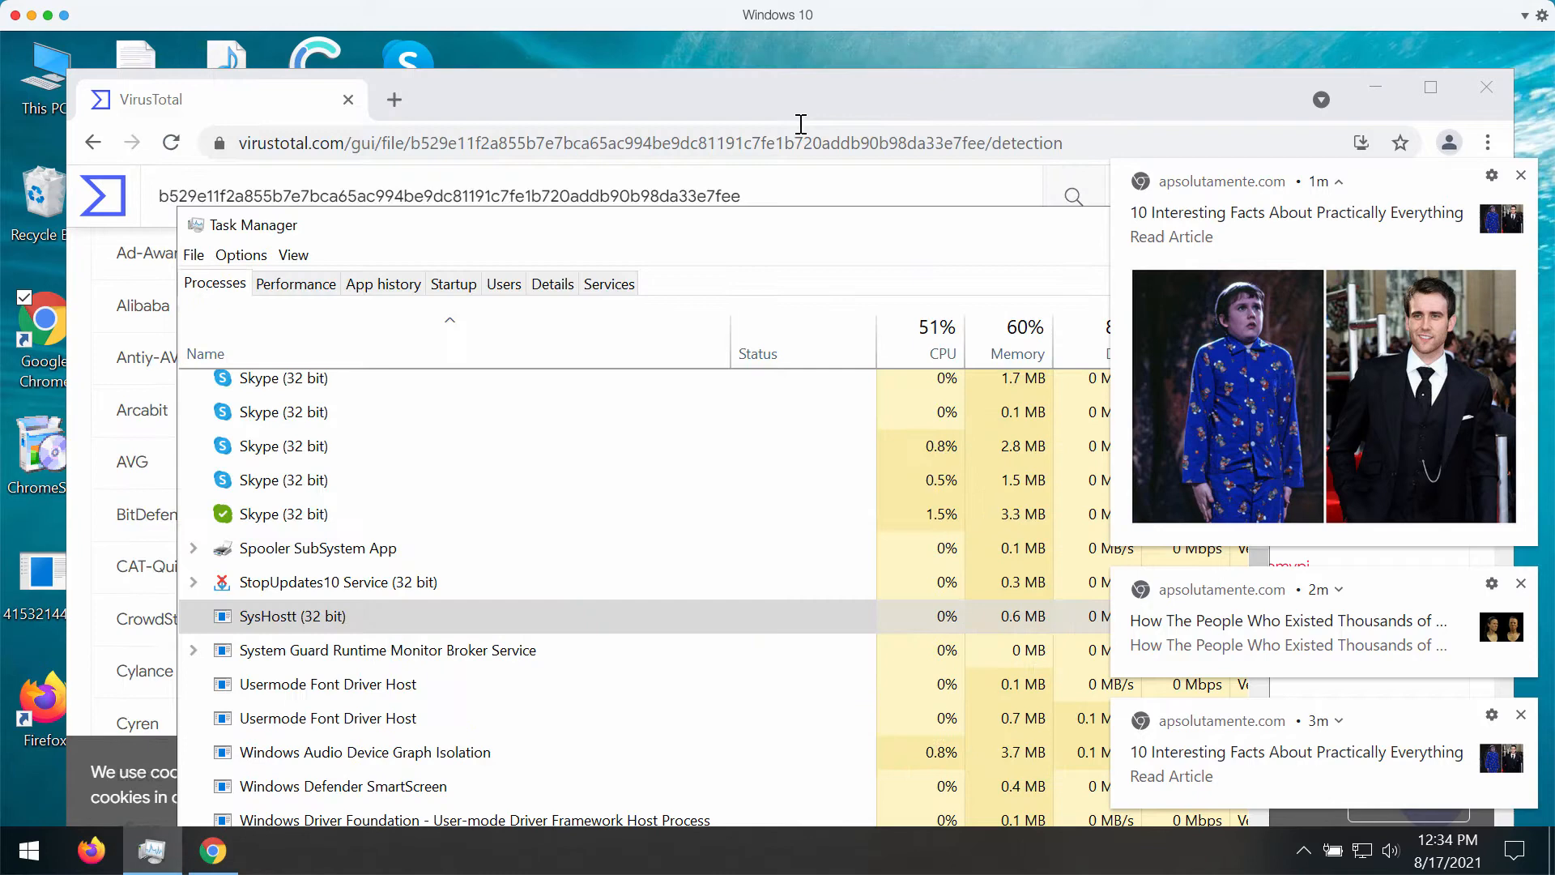
Load combocleaner.com in a new Chrome tab
click(393, 99)
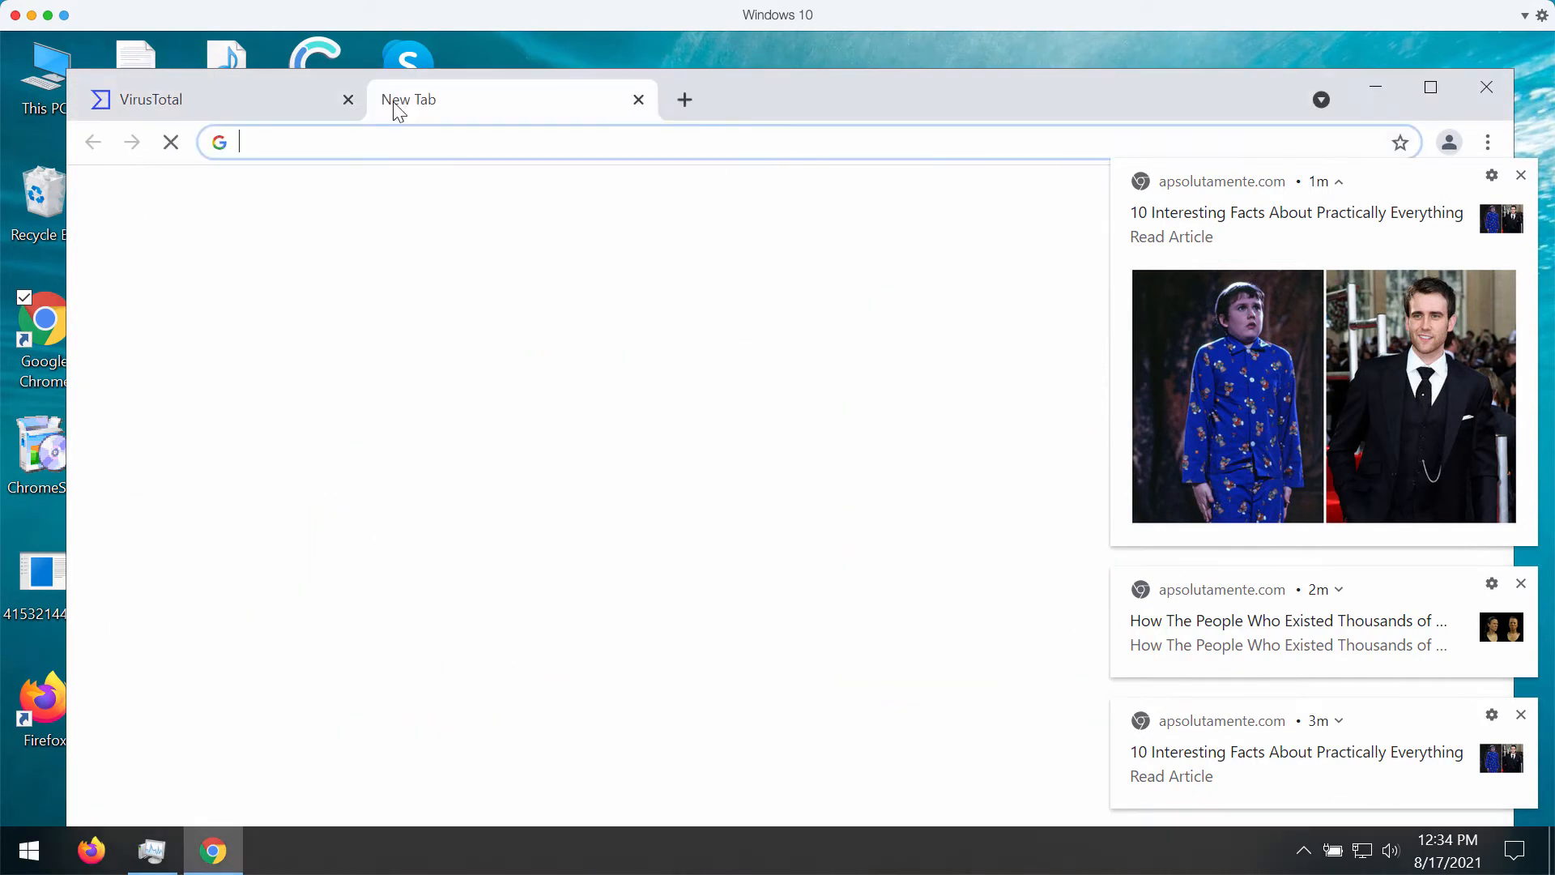
text(combocleaner.com)
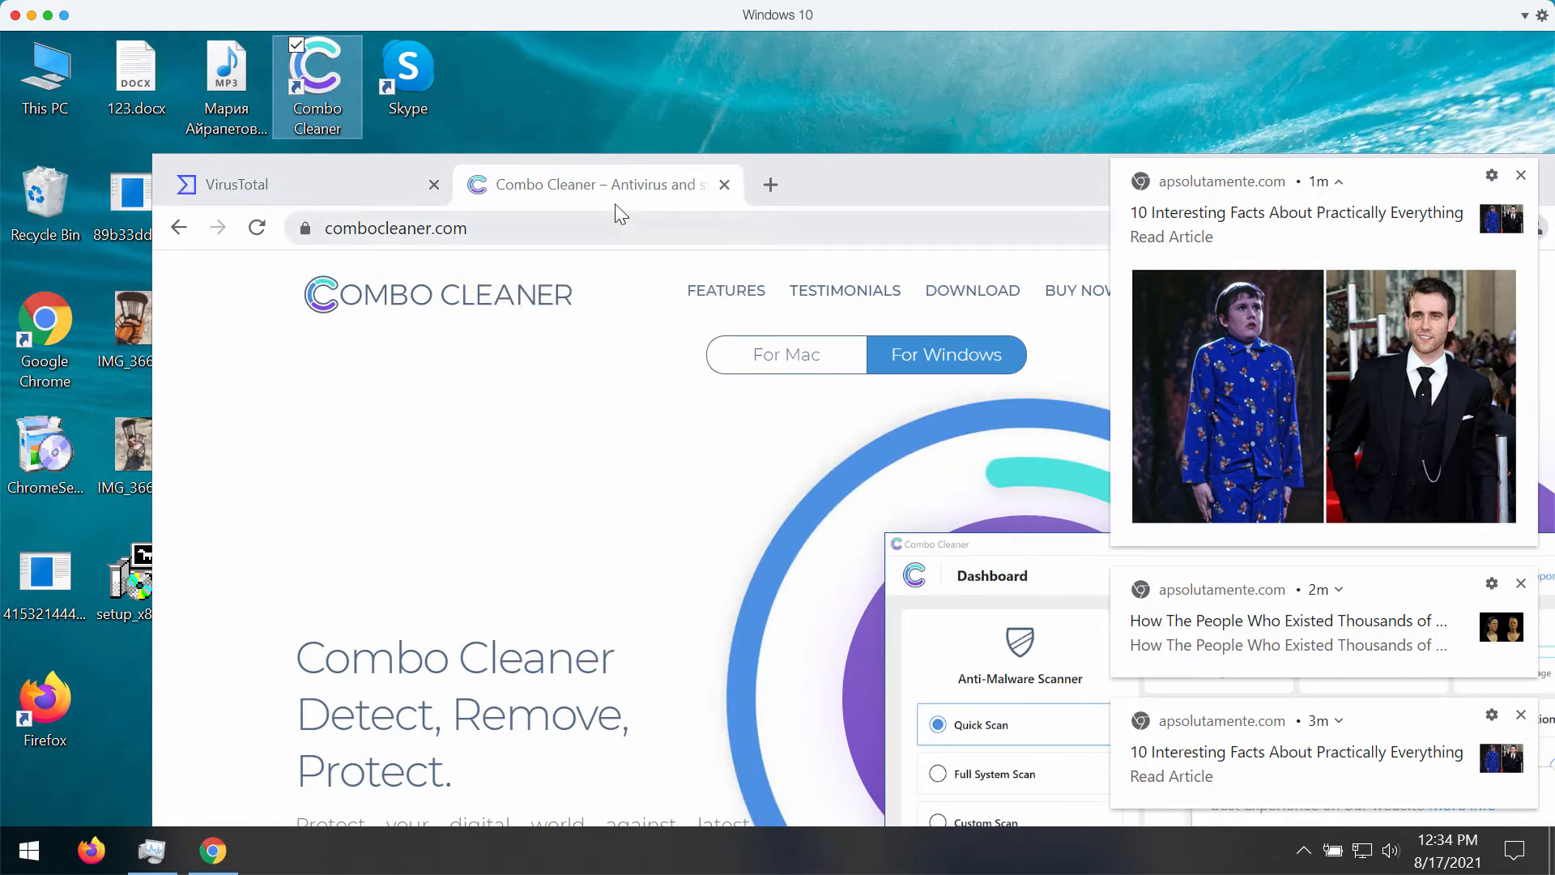
mouse_move(317, 75)
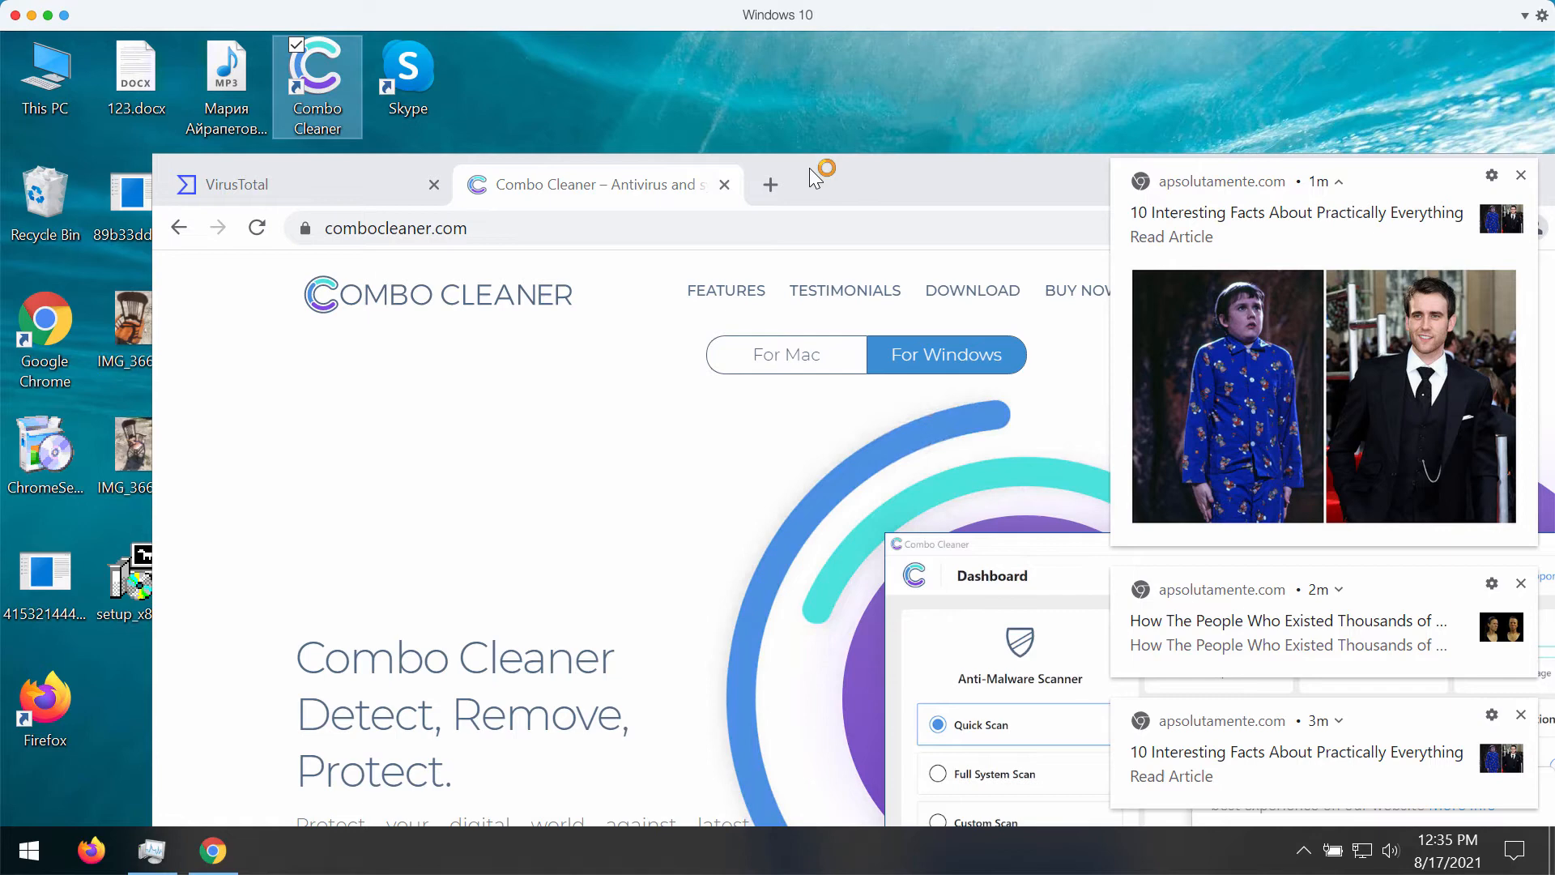
mouse_move(1343, 186)
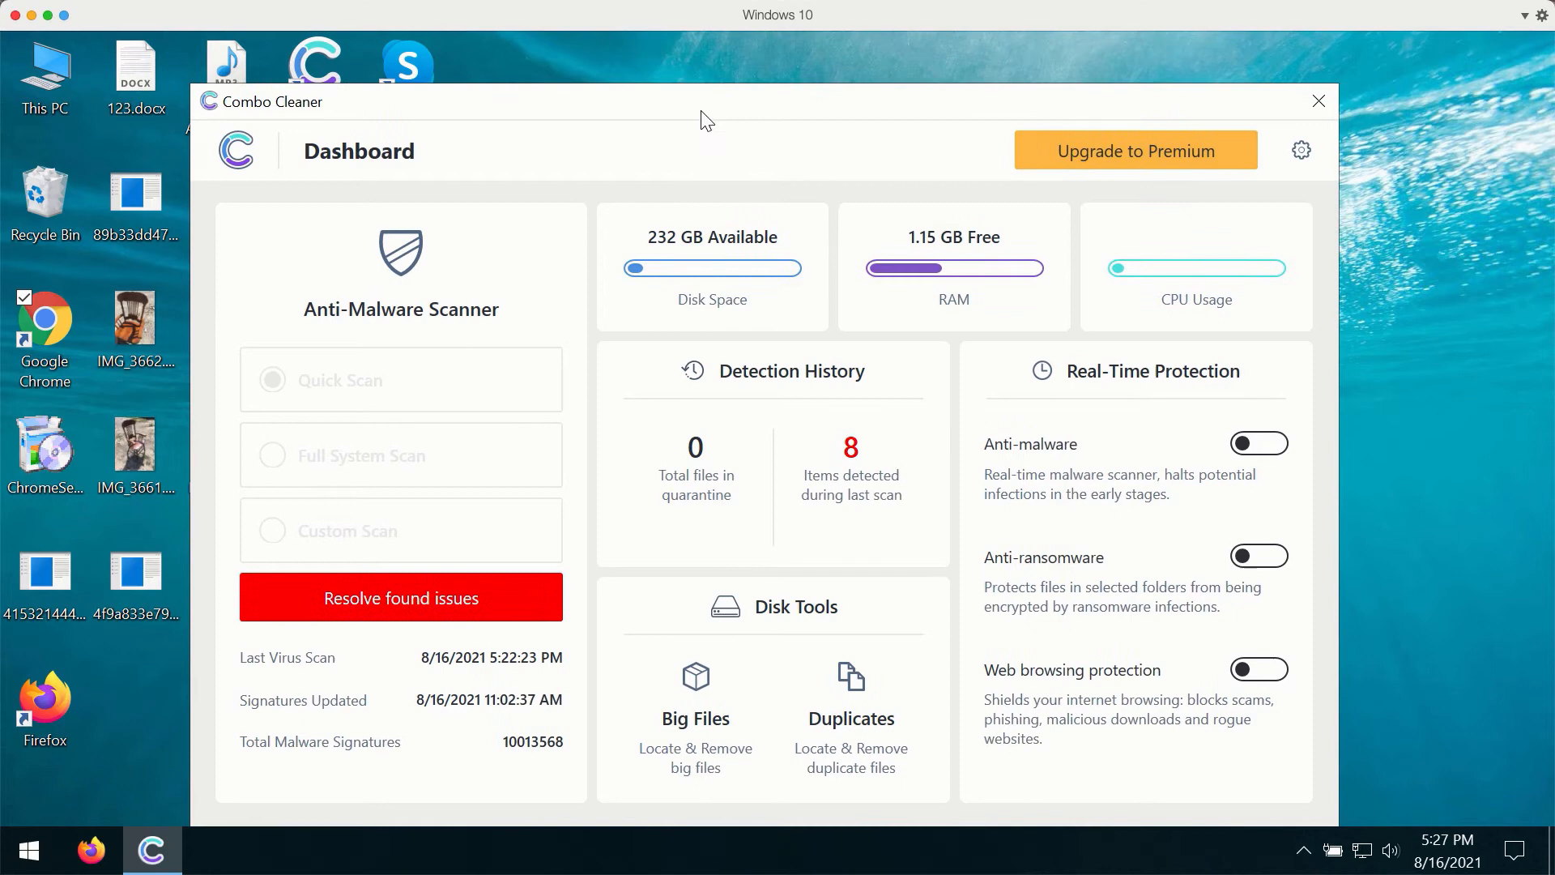
mouse_move(364, 380)
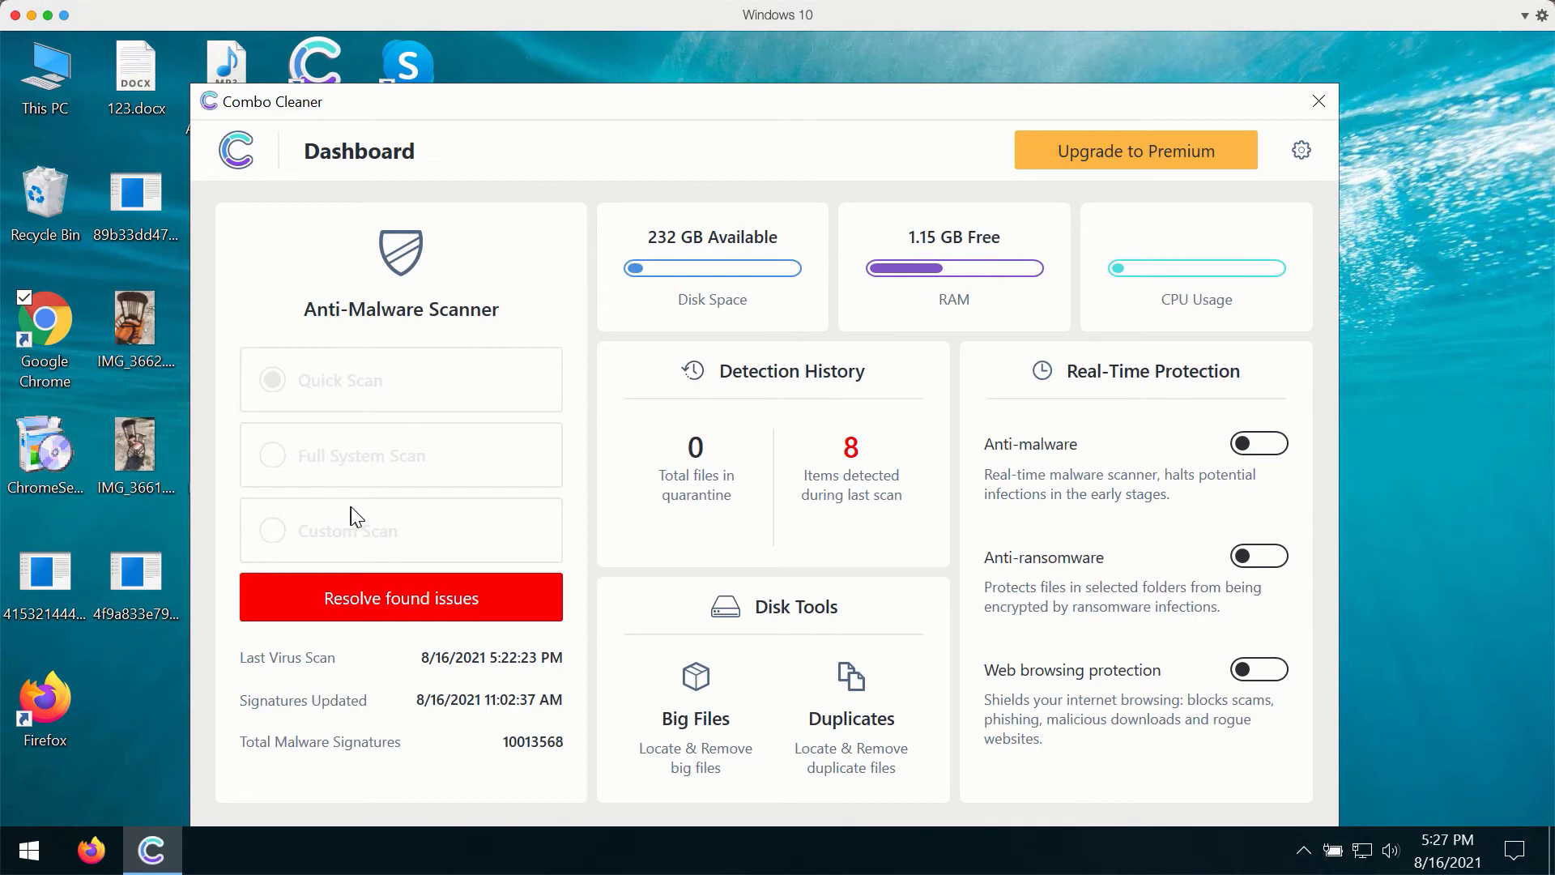
click(401, 597)
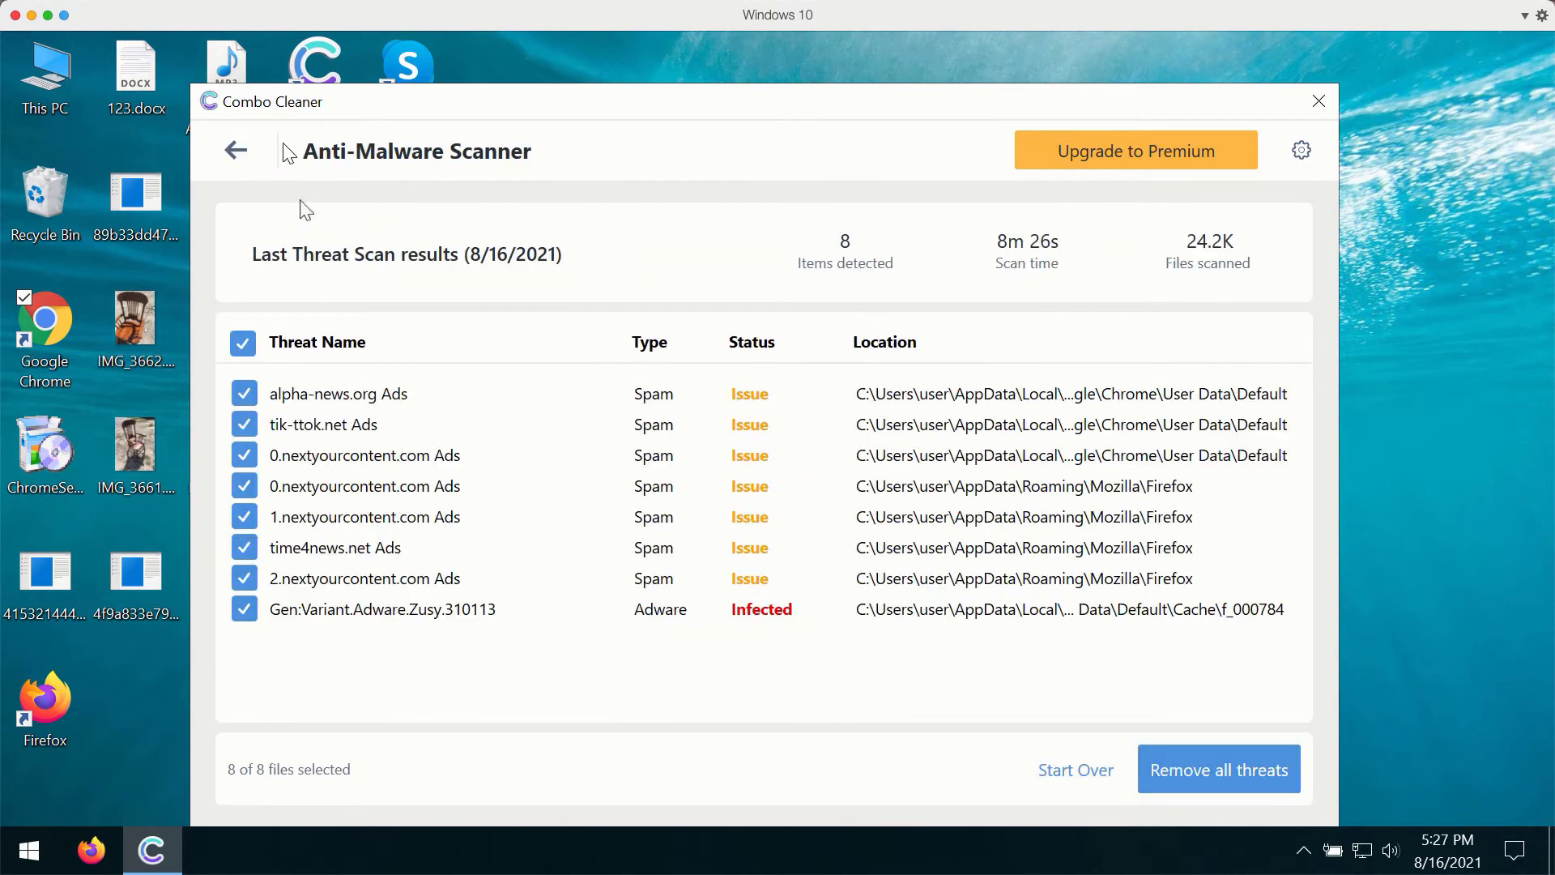
click(235, 150)
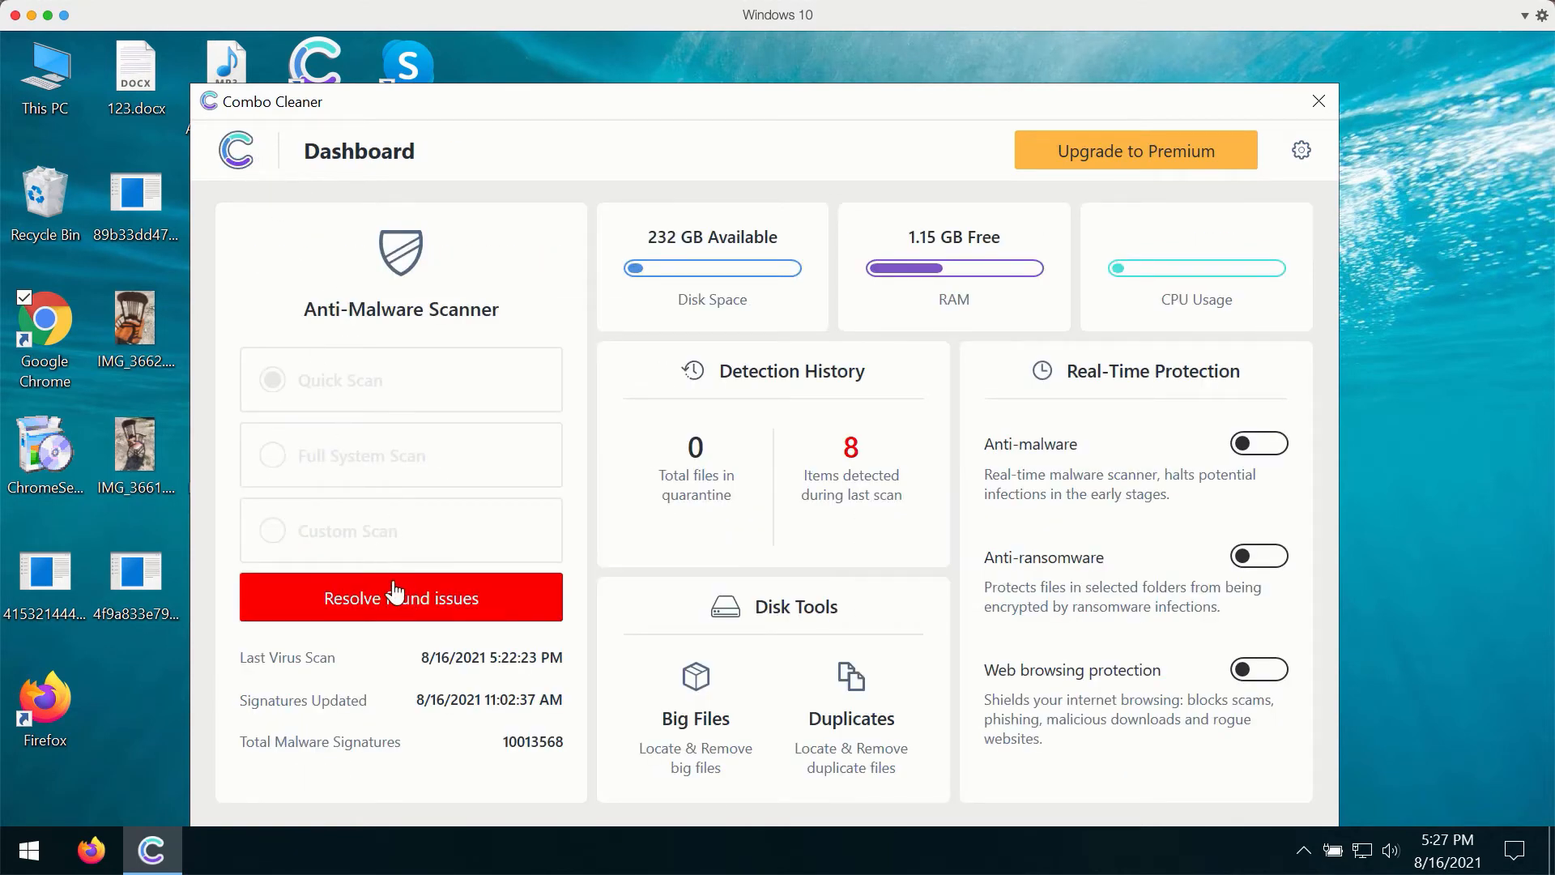
click(401, 597)
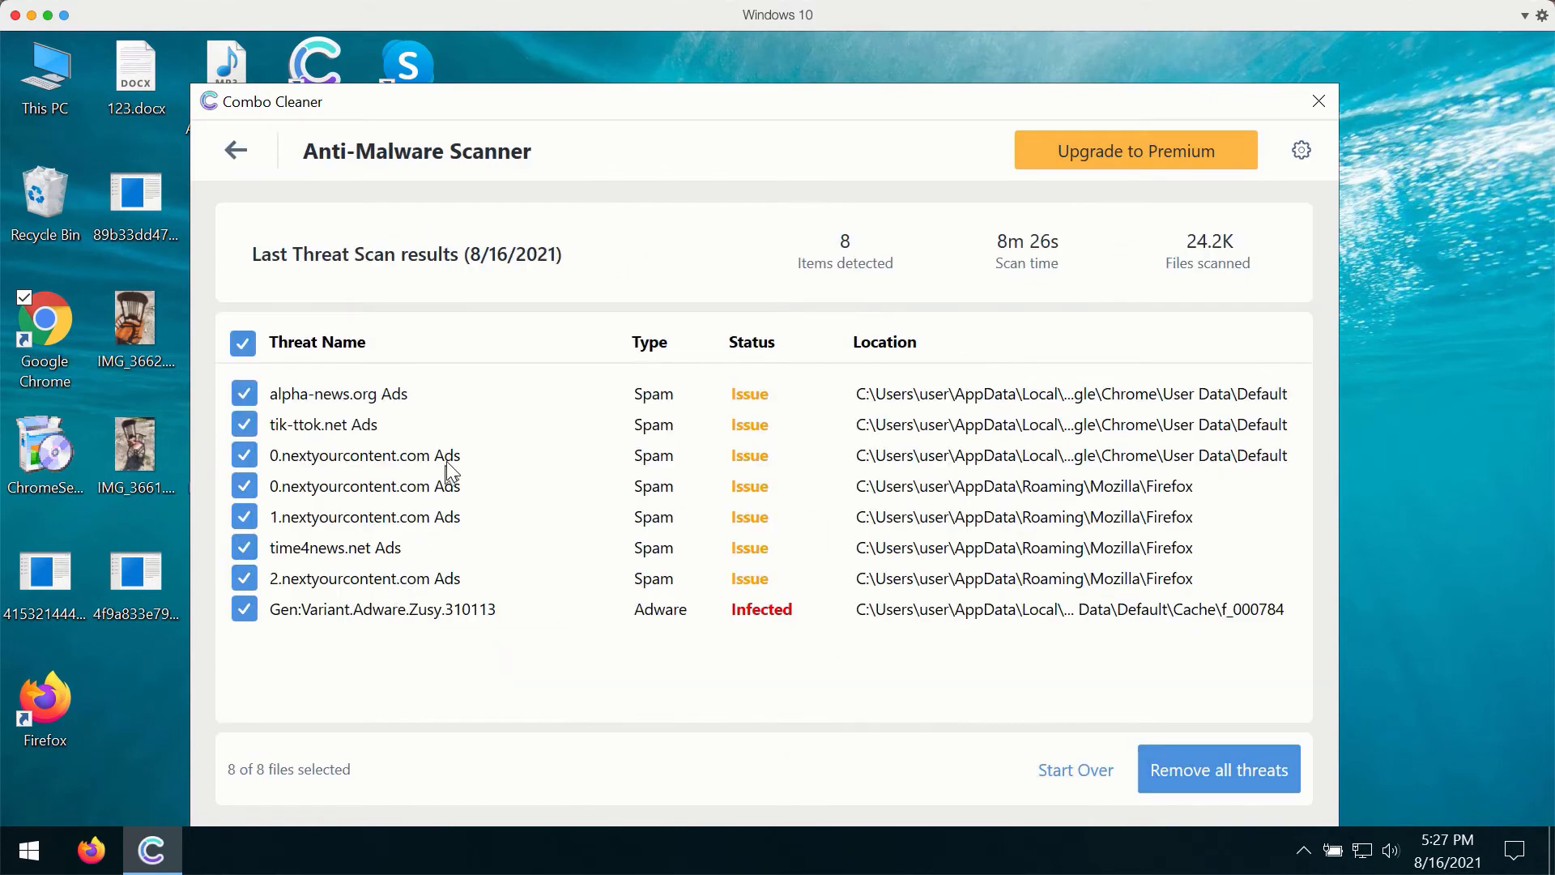
mouse_move(582, 127)
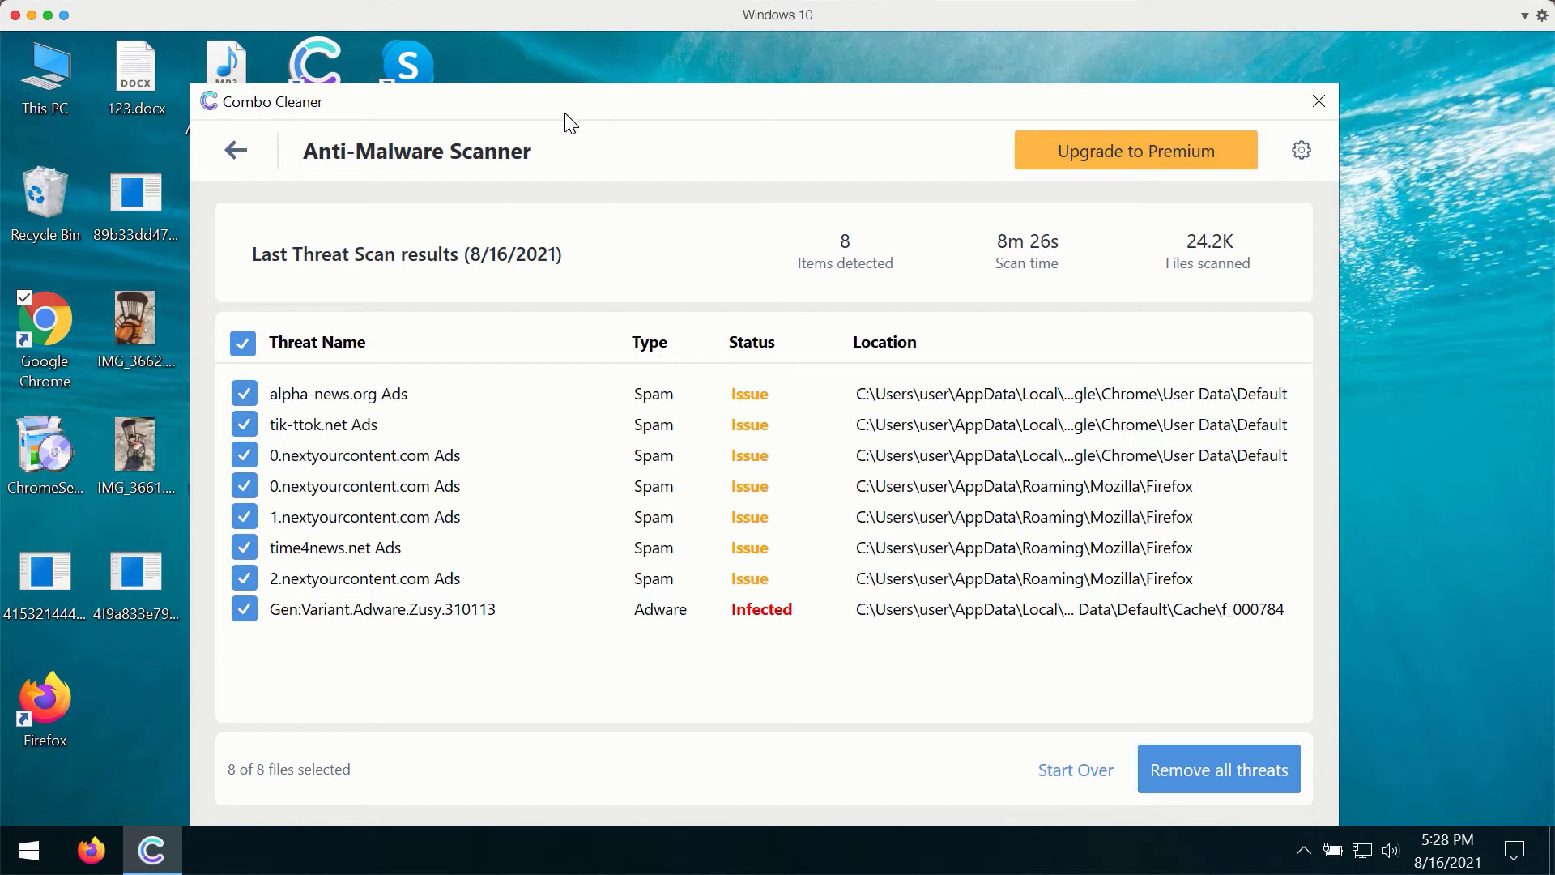
mouse_move(345, 116)
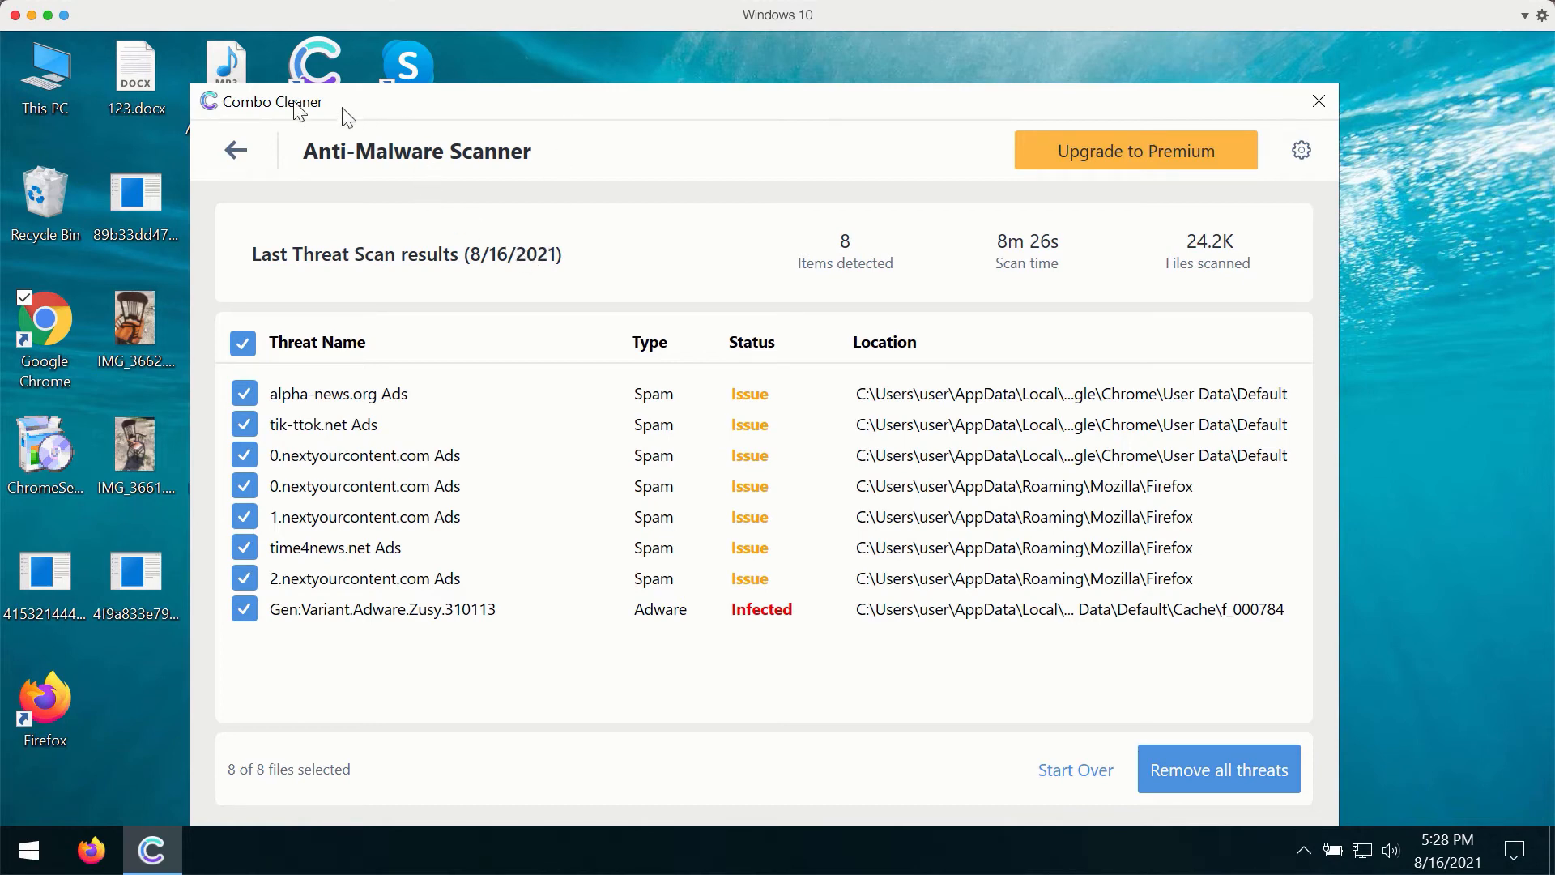
mouse_move(467, 109)
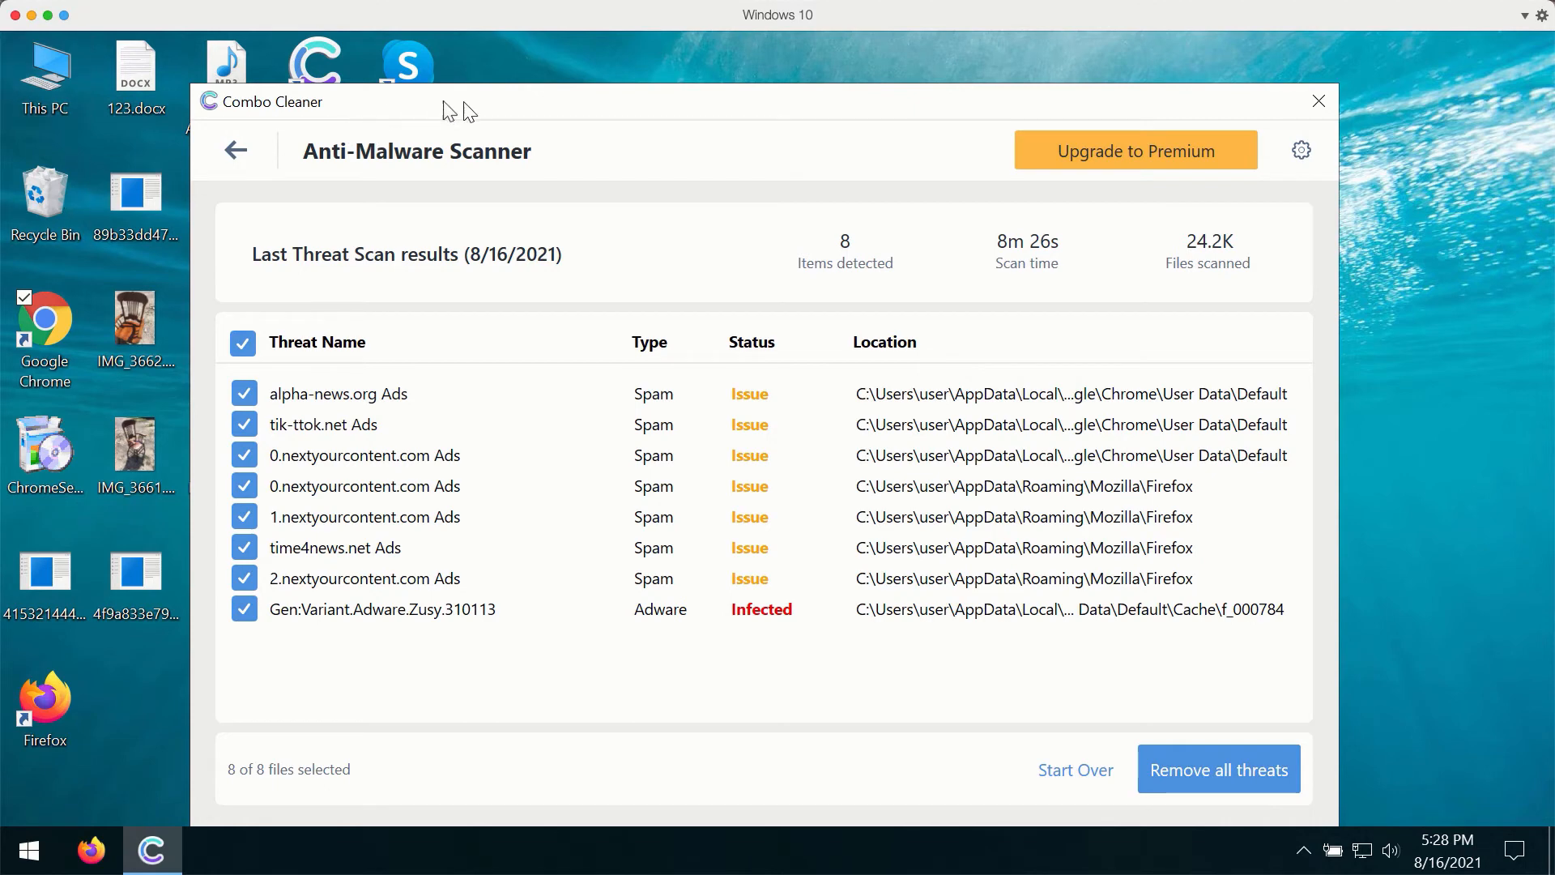
mouse_move(321, 421)
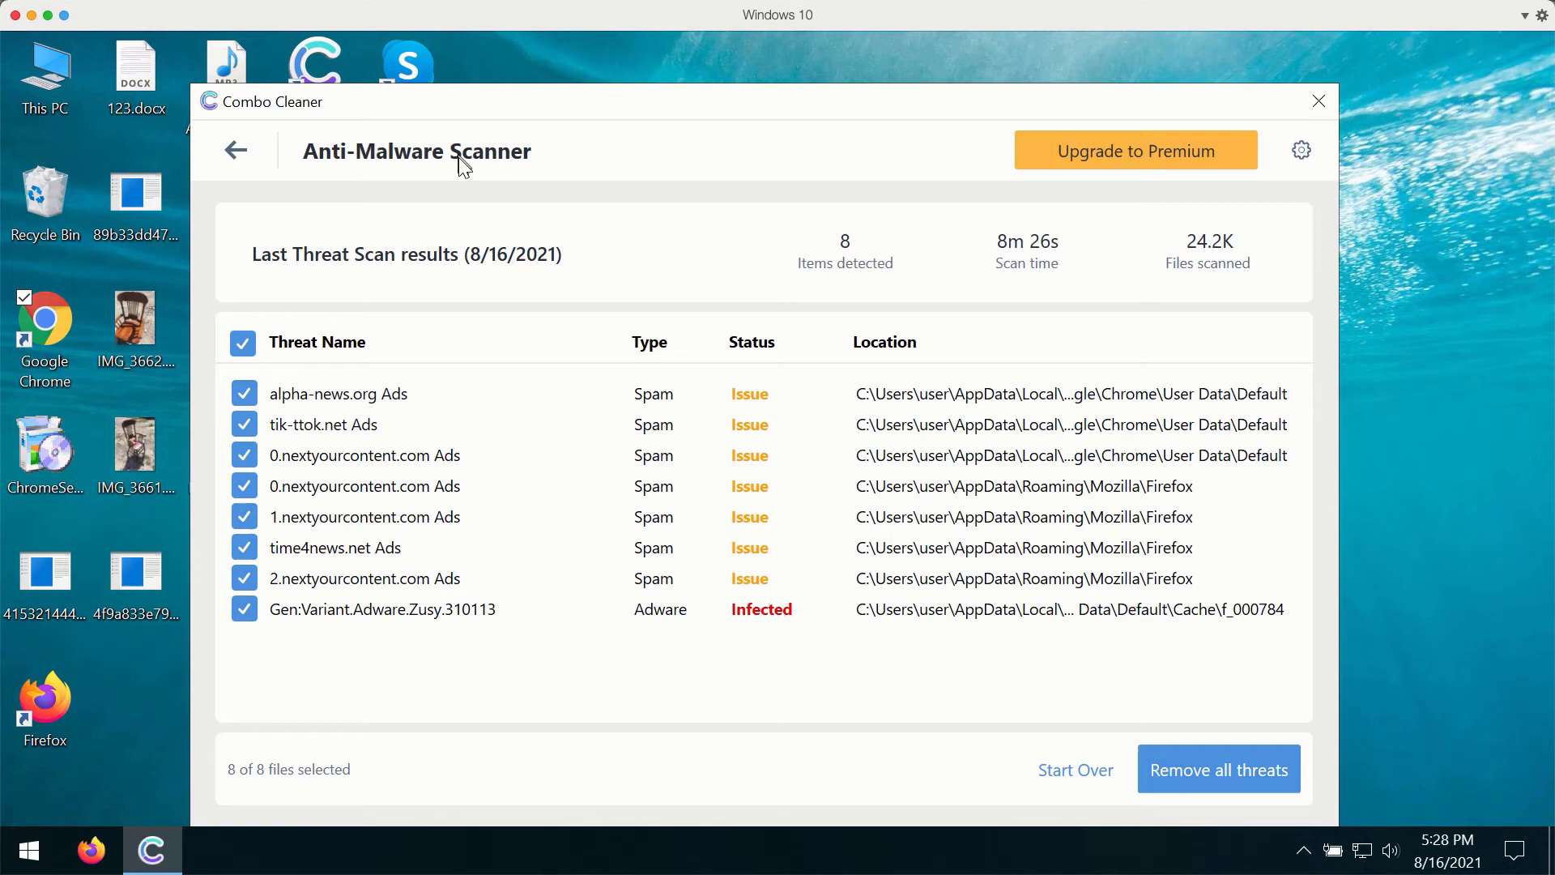
mouse_move(430, 452)
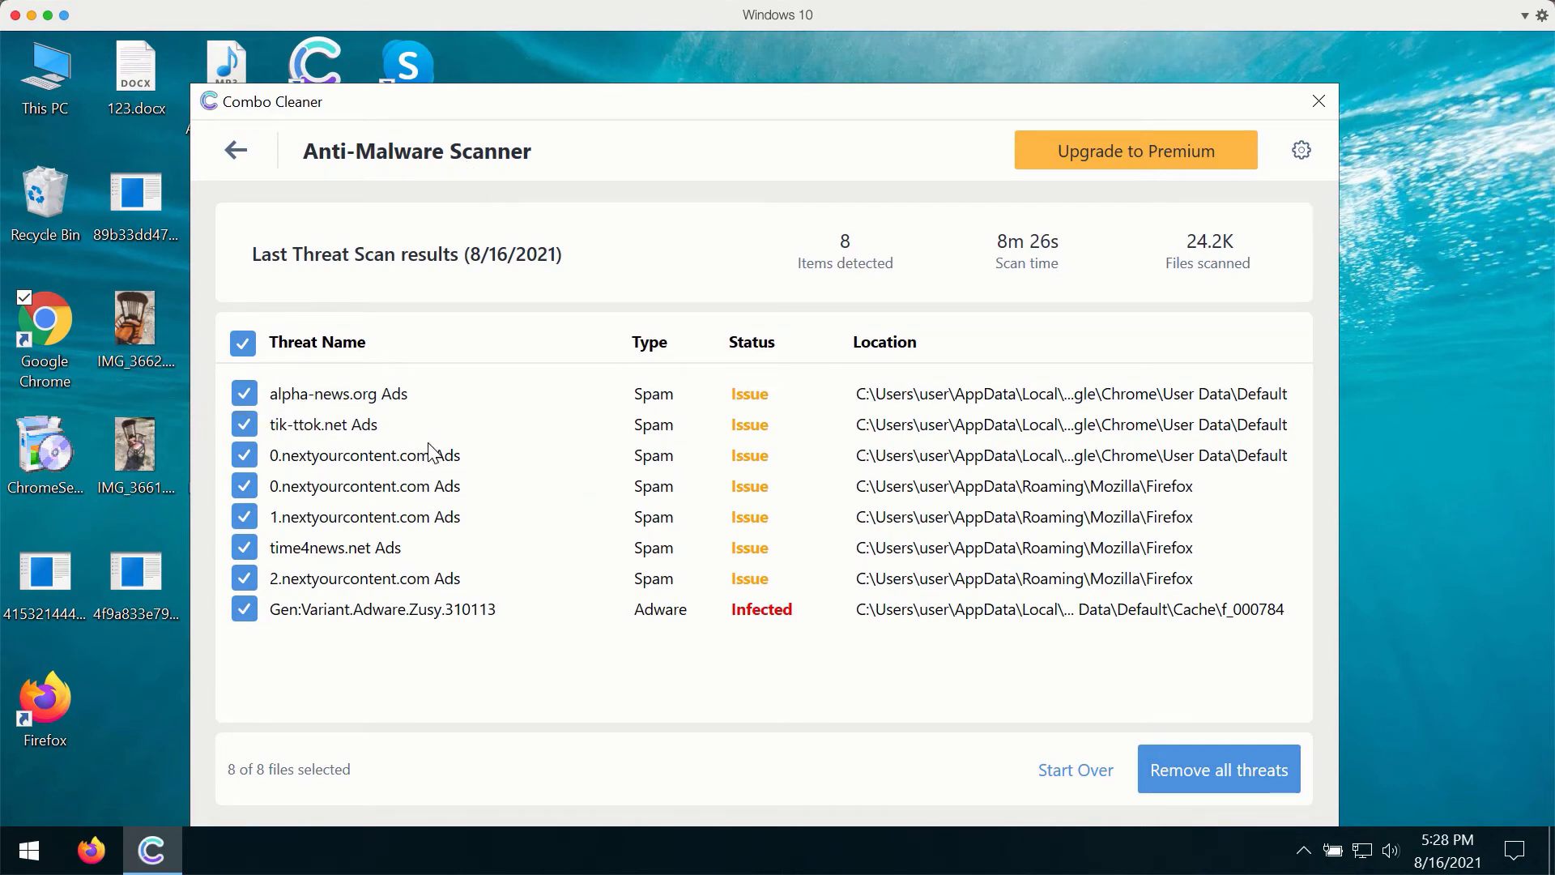
mouse_move(820, 441)
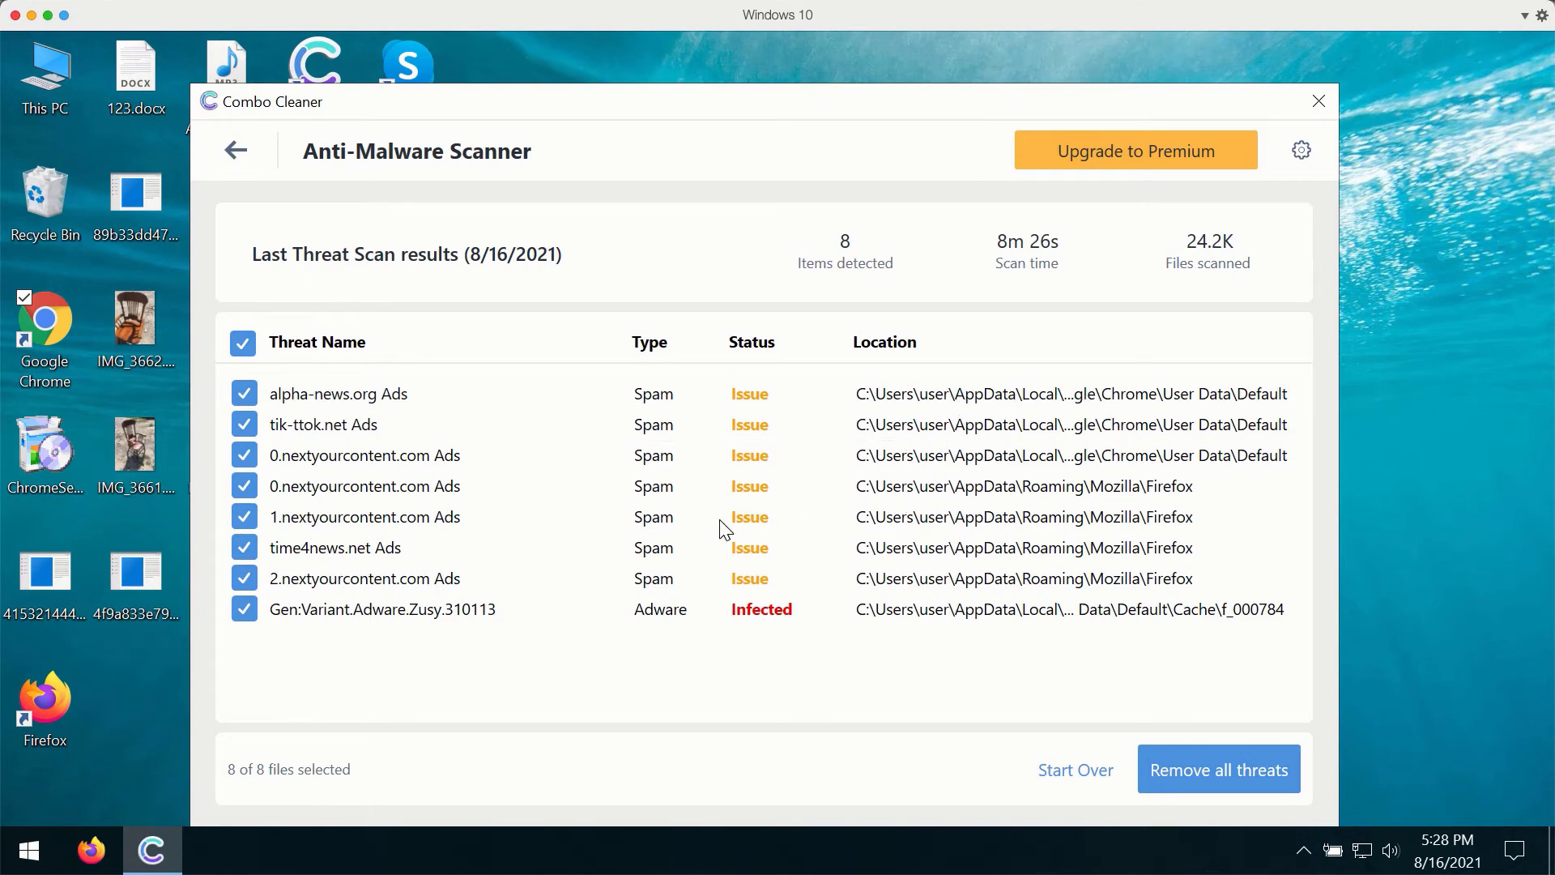
mouse_move(942, 410)
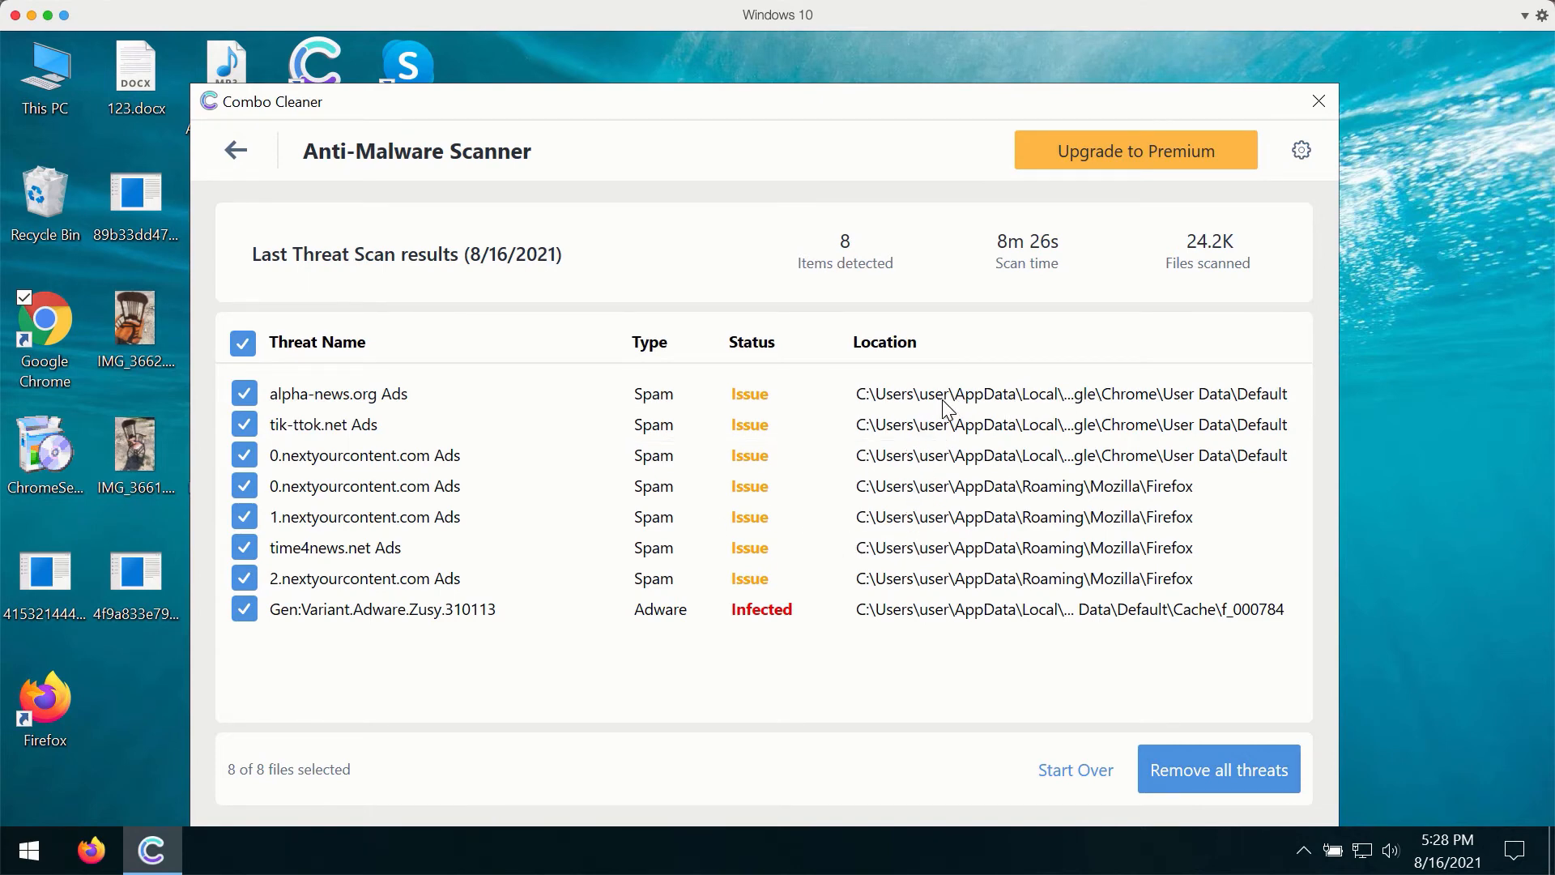
mouse_move(337, 394)
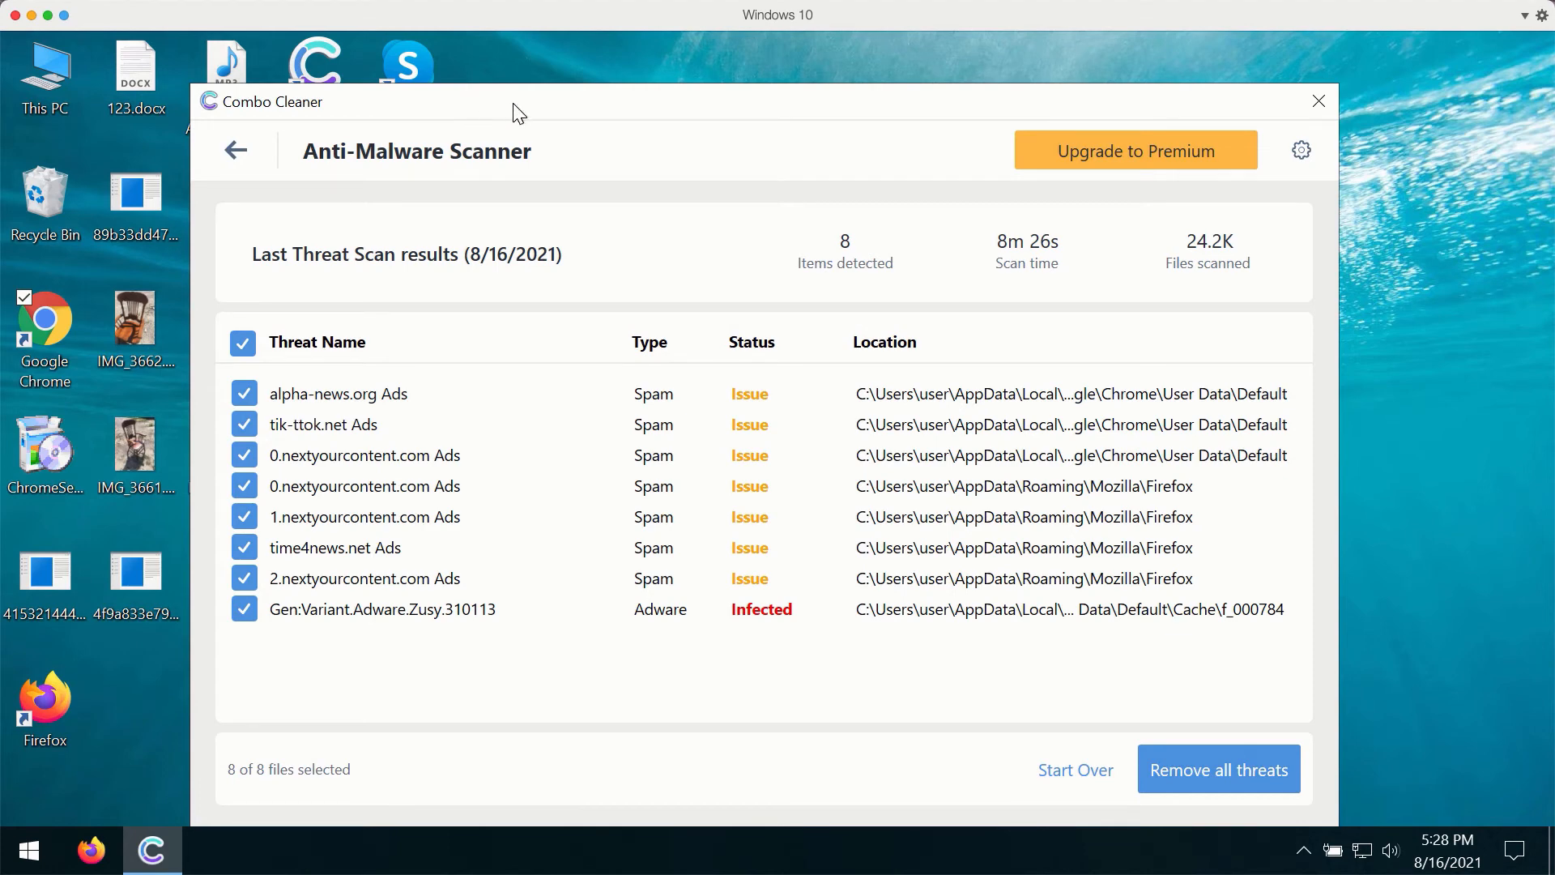
mouse_move(923, 149)
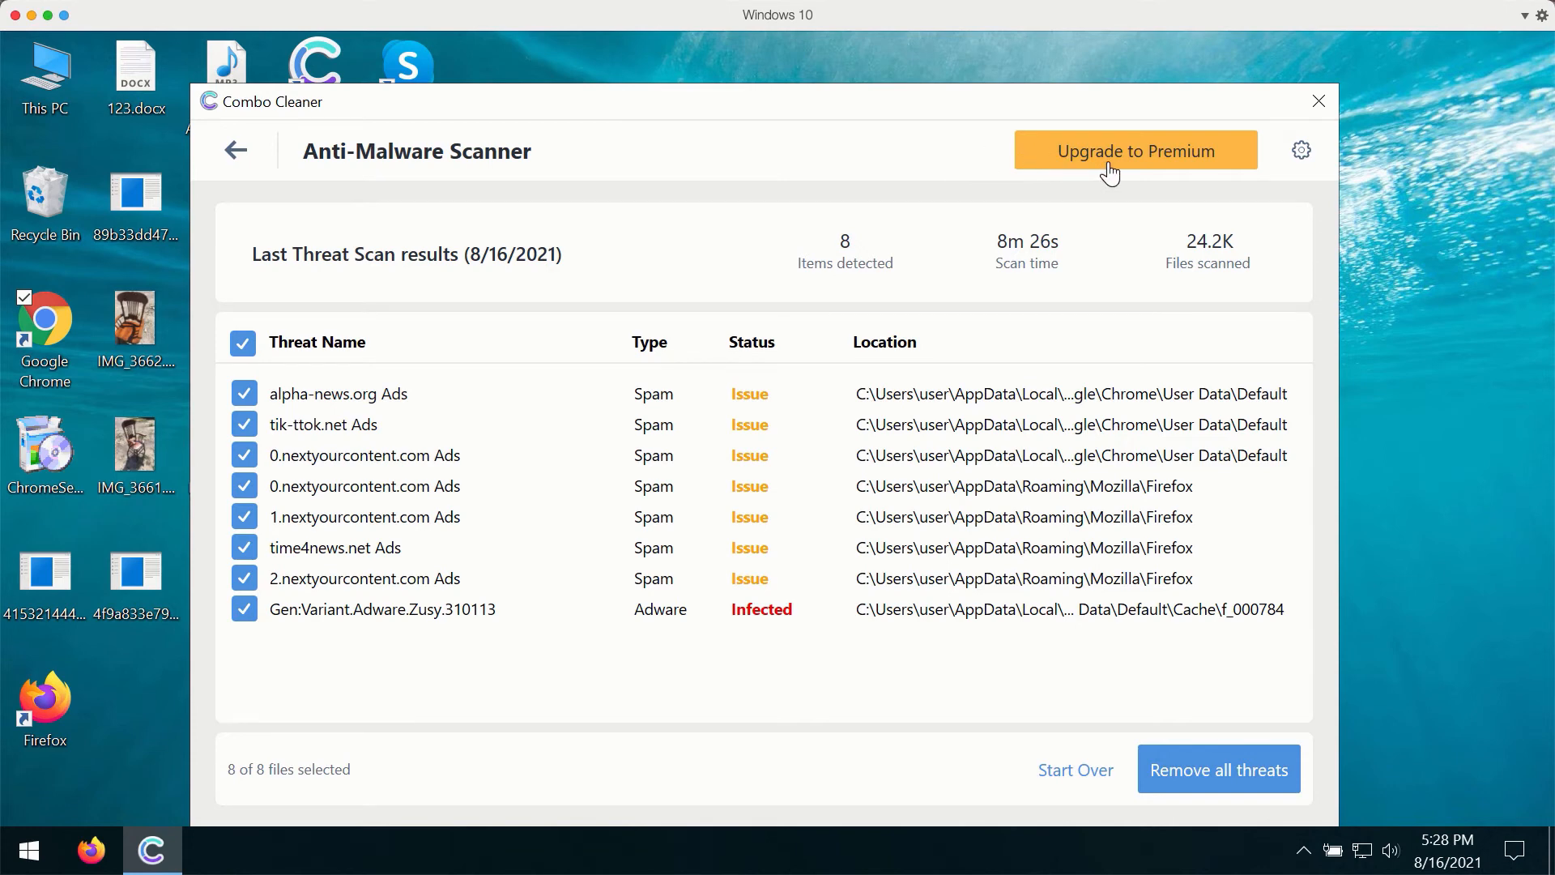
mouse_move(340, 186)
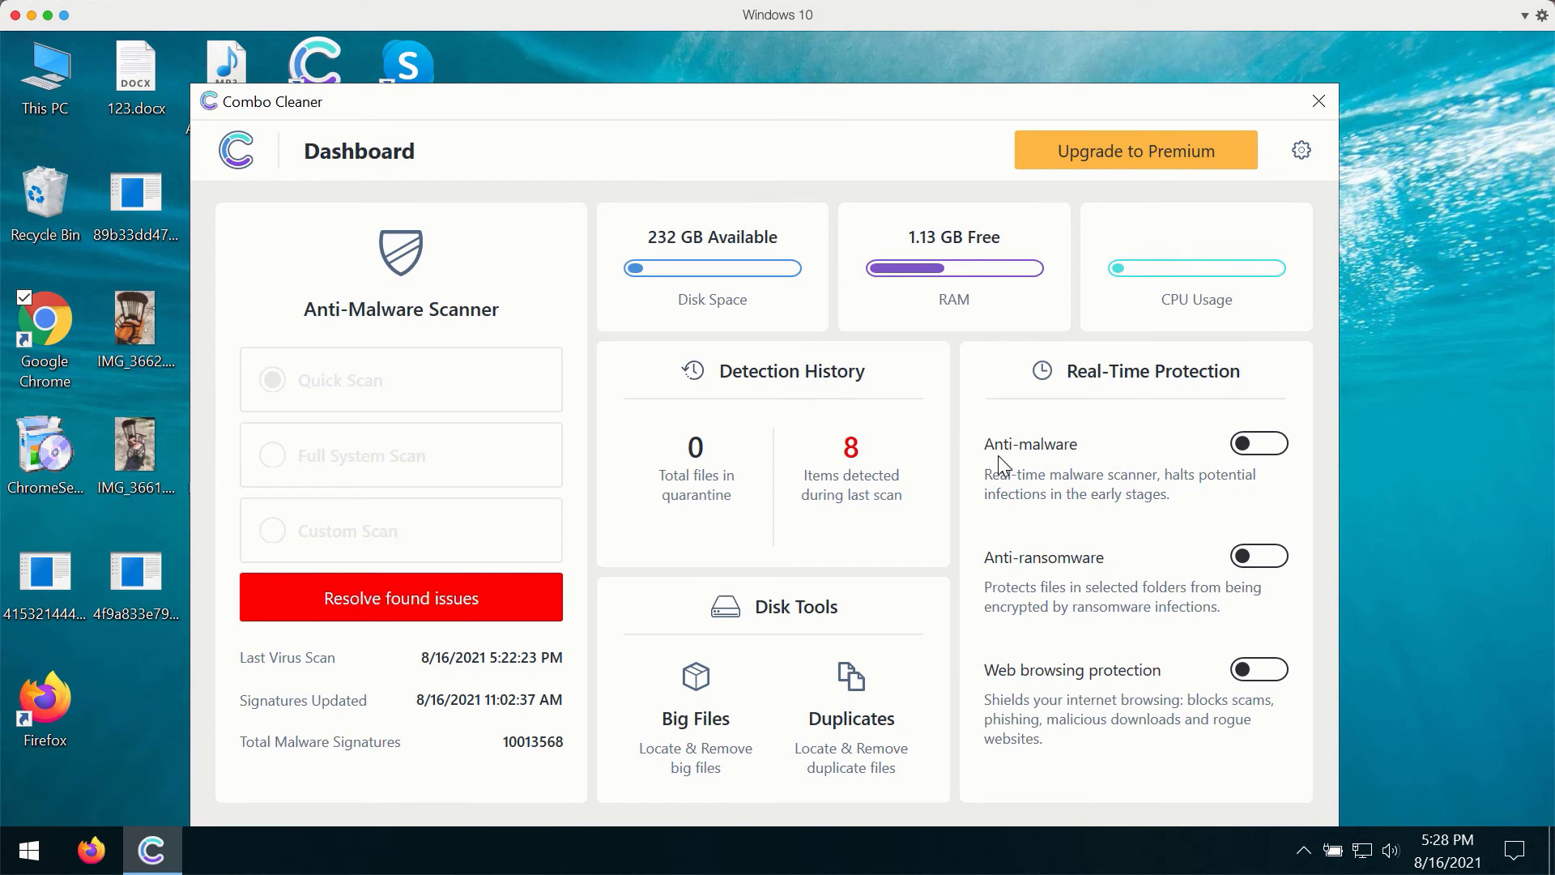
mouse_move(1077, 476)
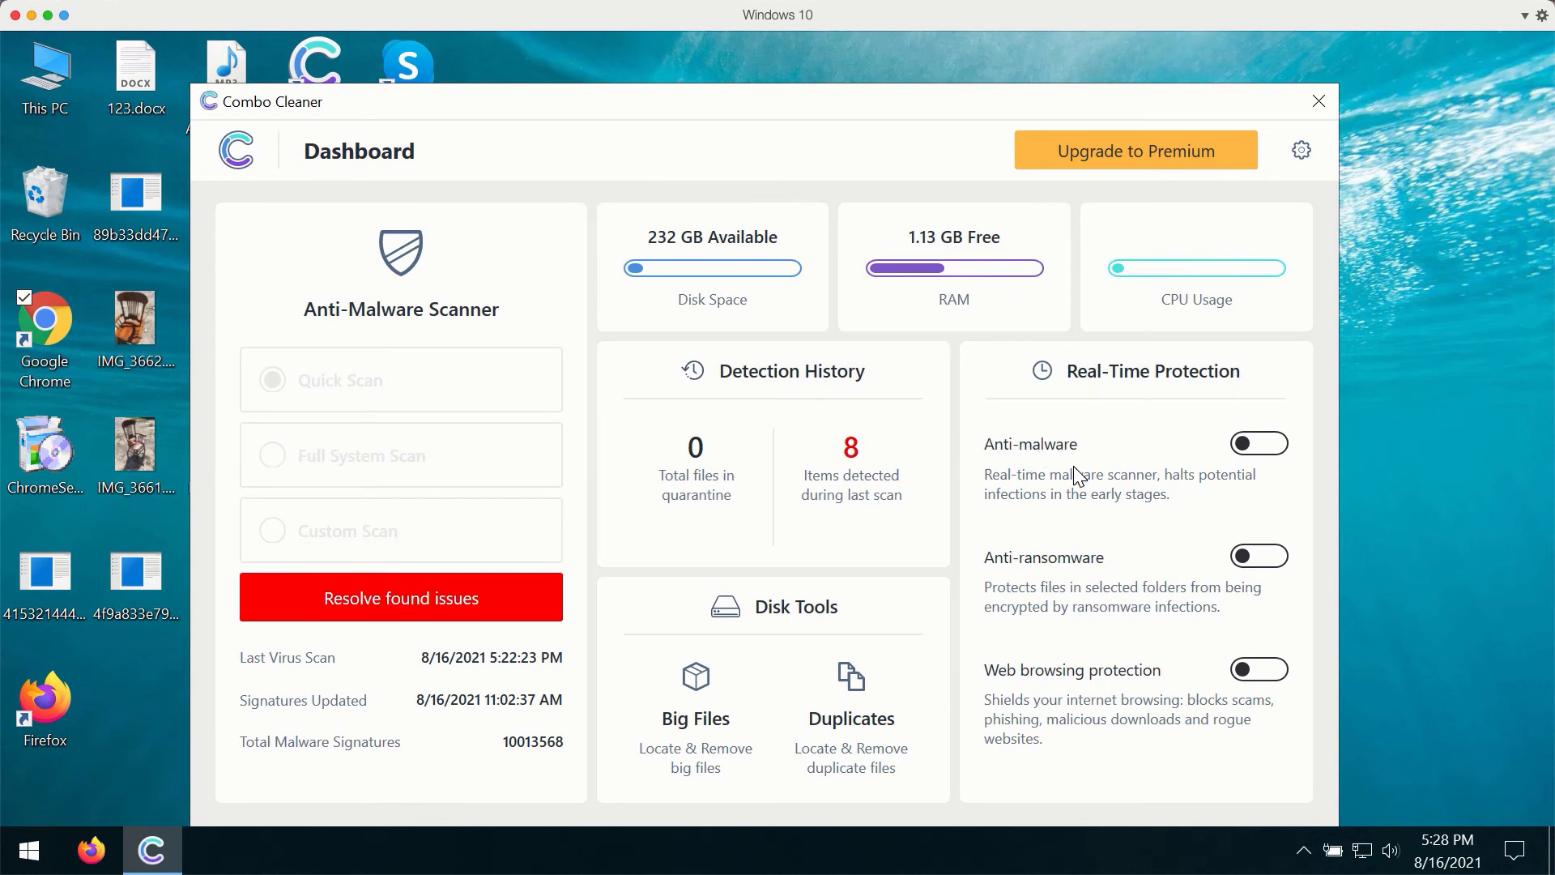
mouse_move(1075, 460)
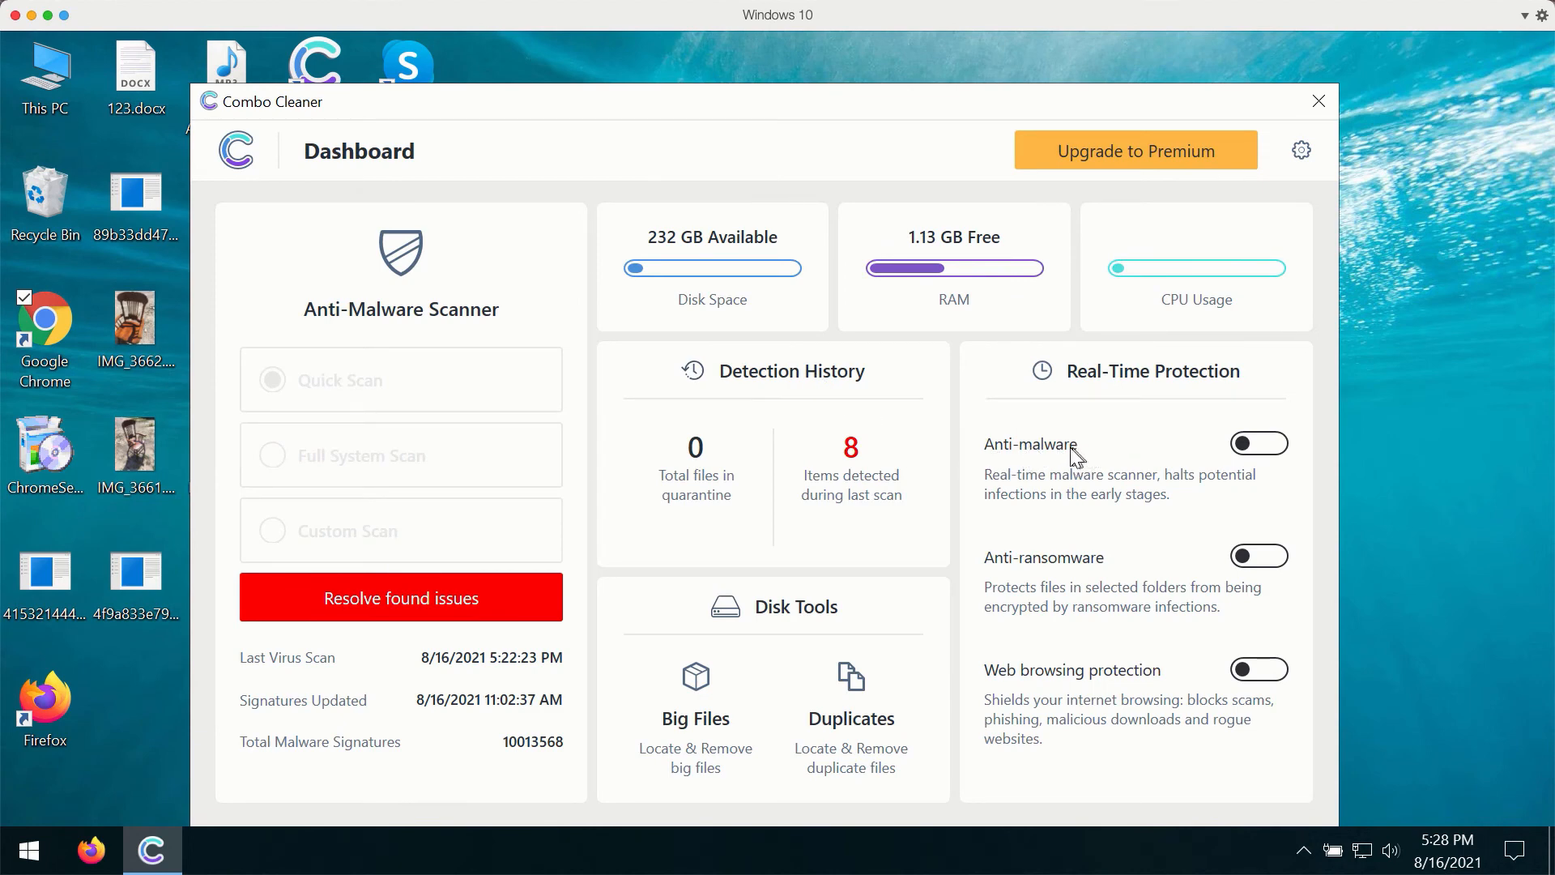
mouse_move(1093, 574)
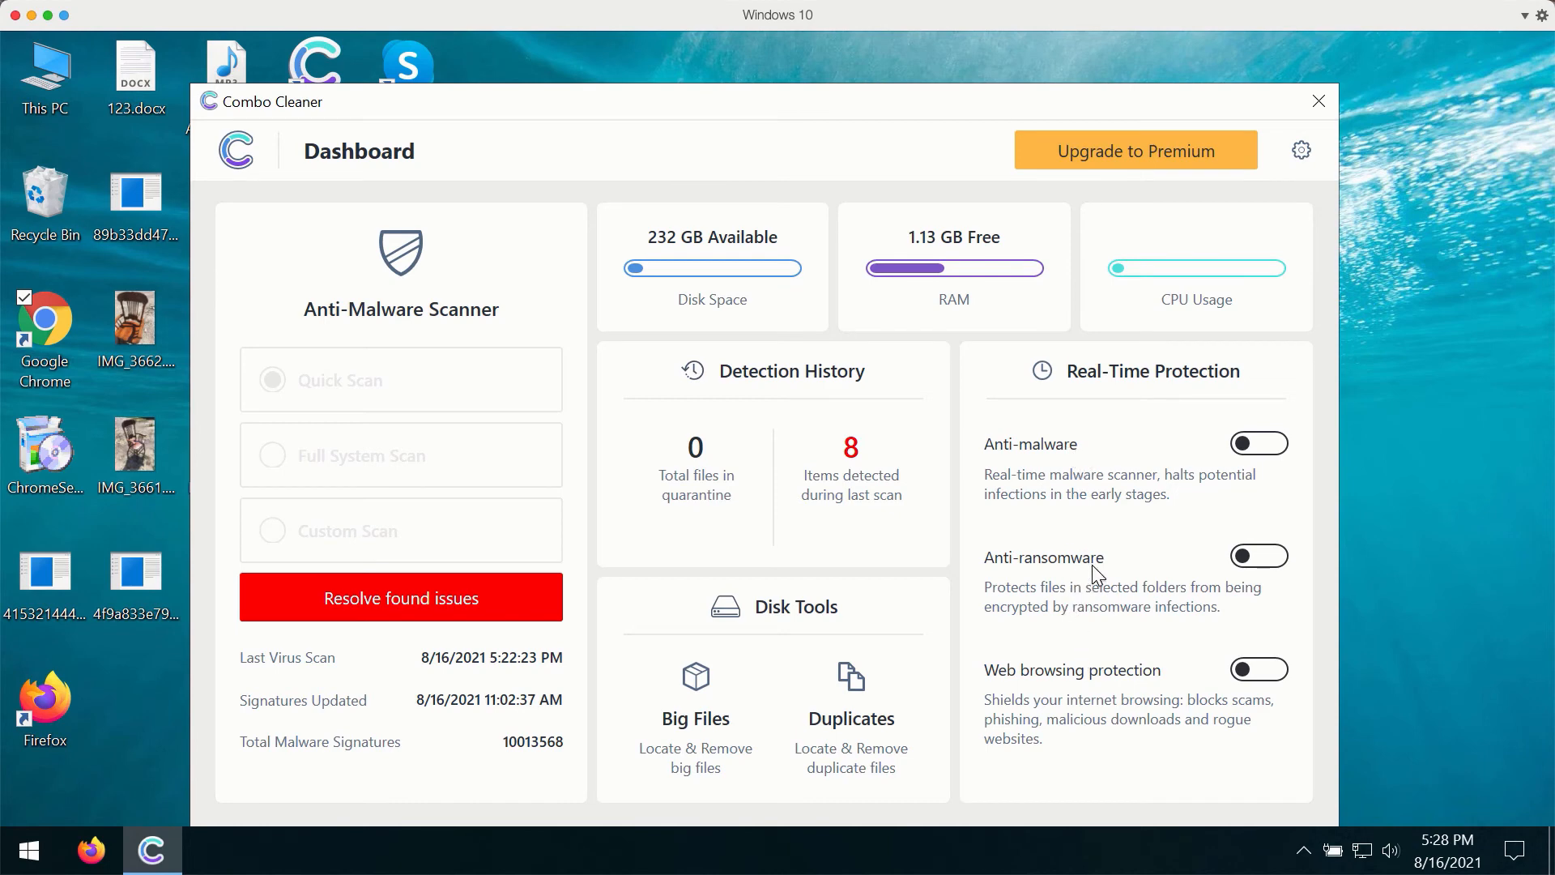
mouse_move(1143, 682)
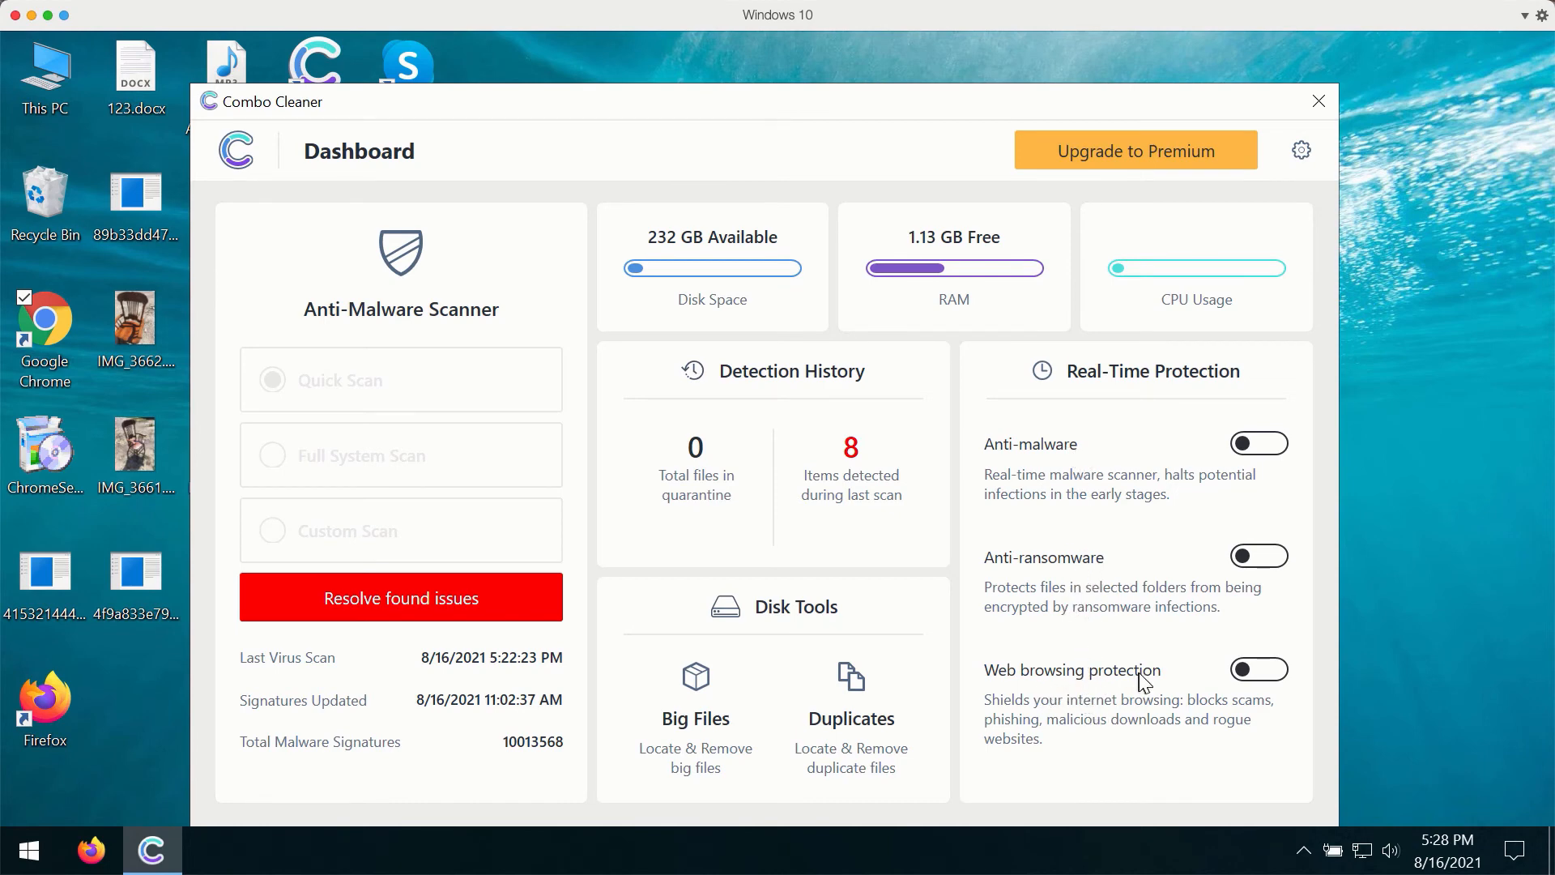
mouse_move(1041, 106)
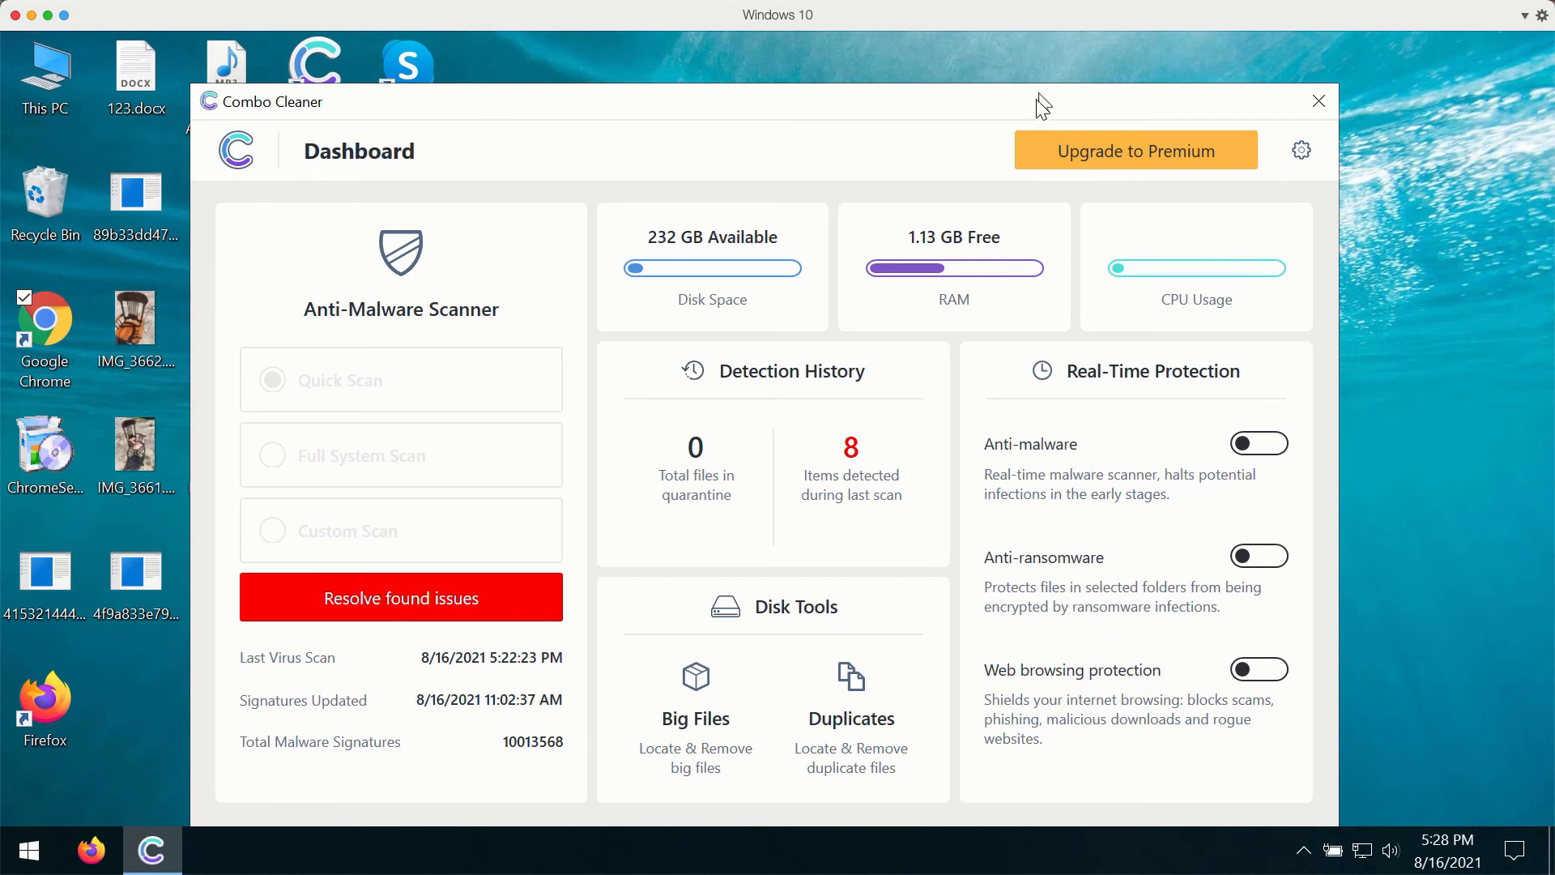
mouse_move(642, 109)
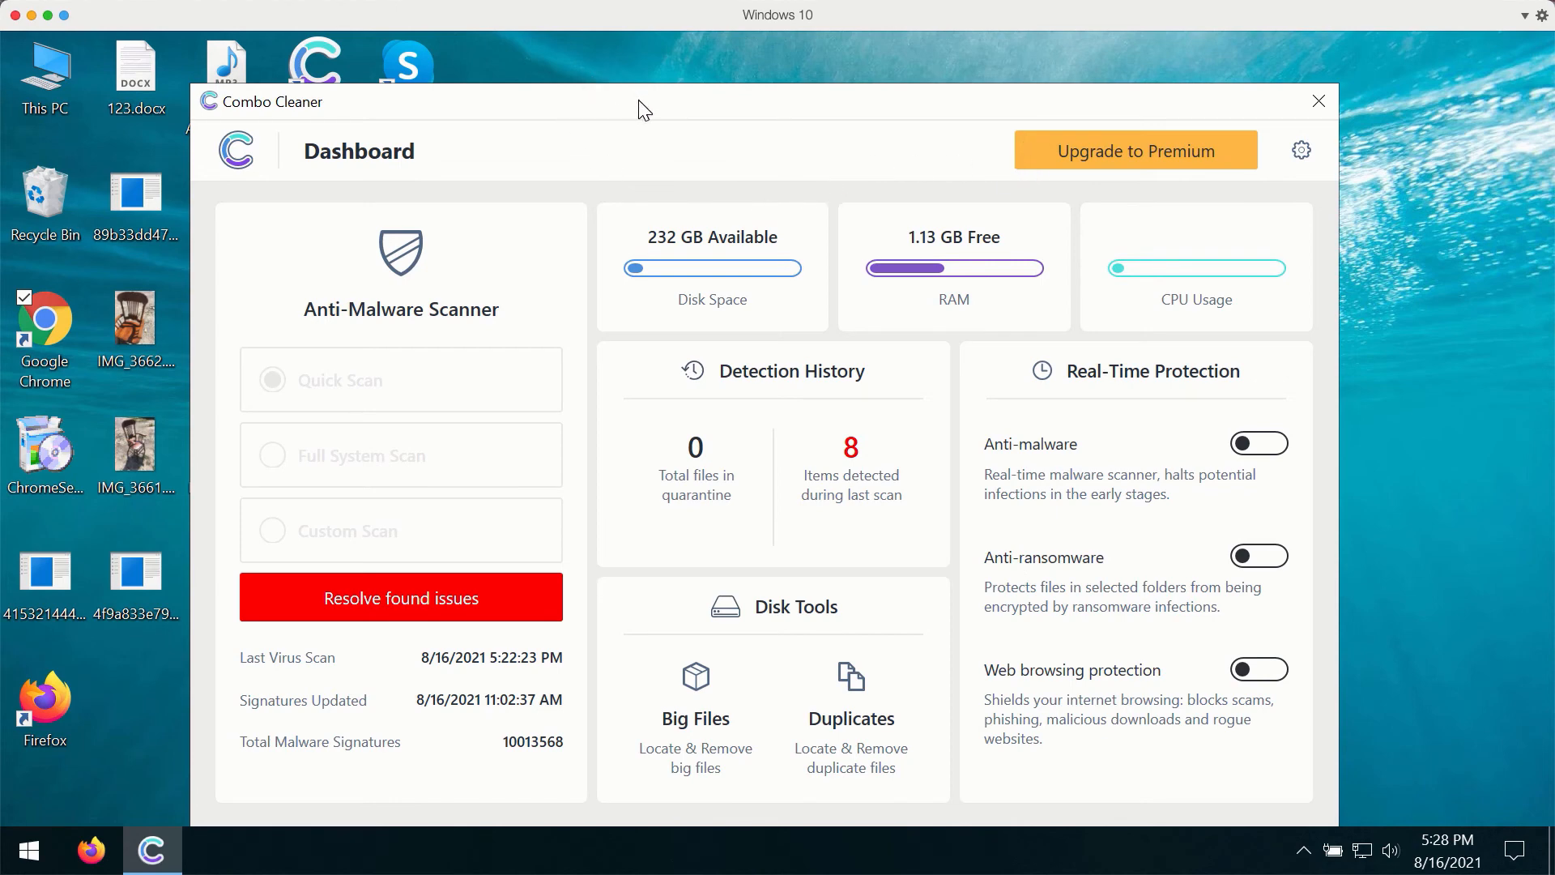
mouse_move(675, 114)
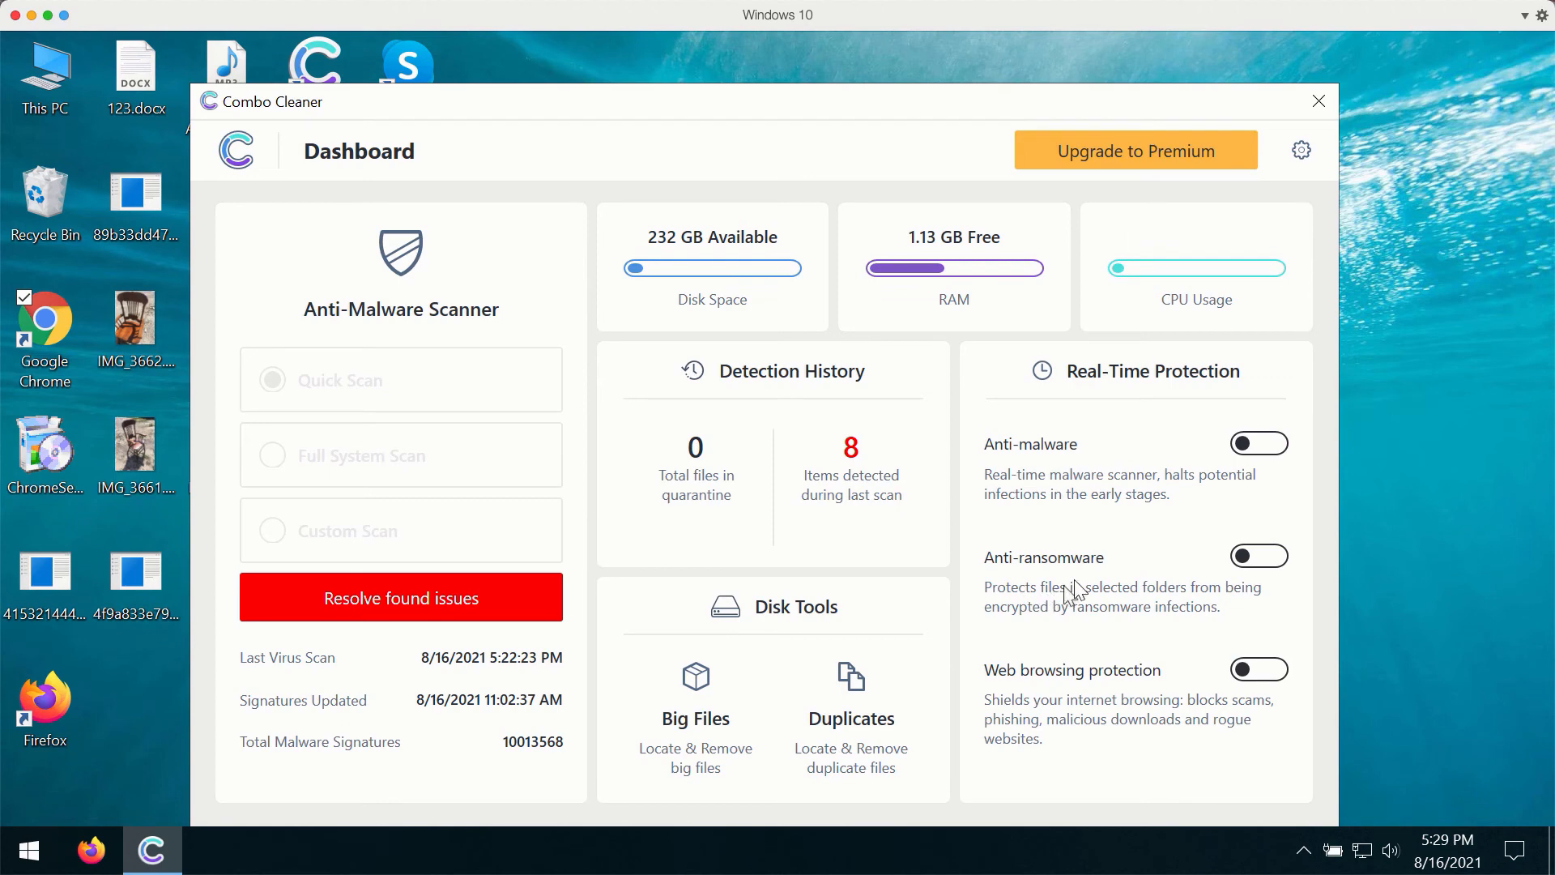
mouse_move(335, 144)
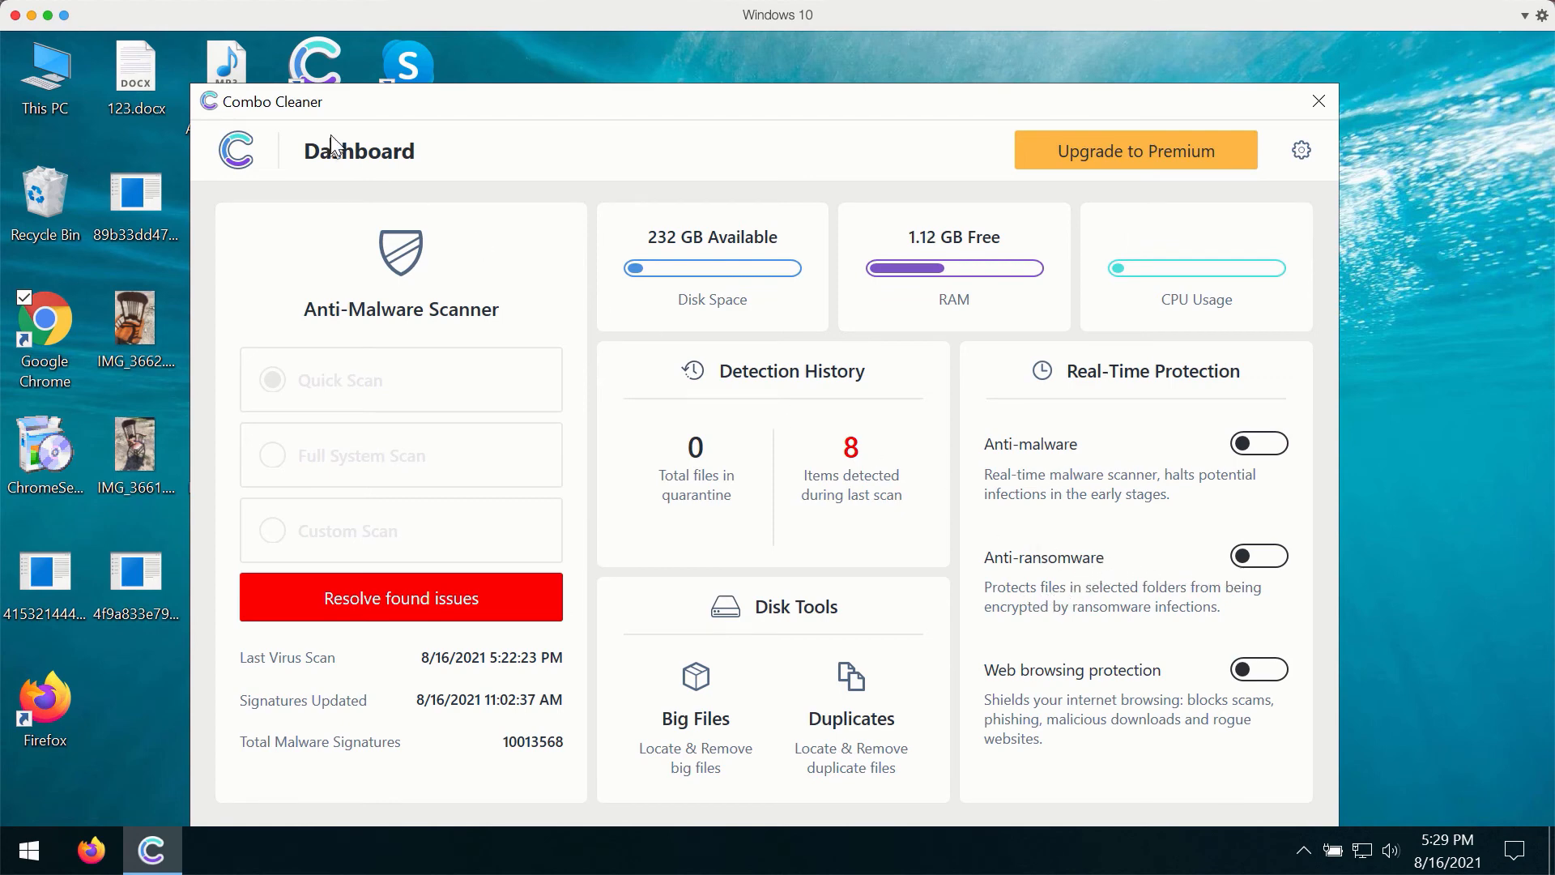